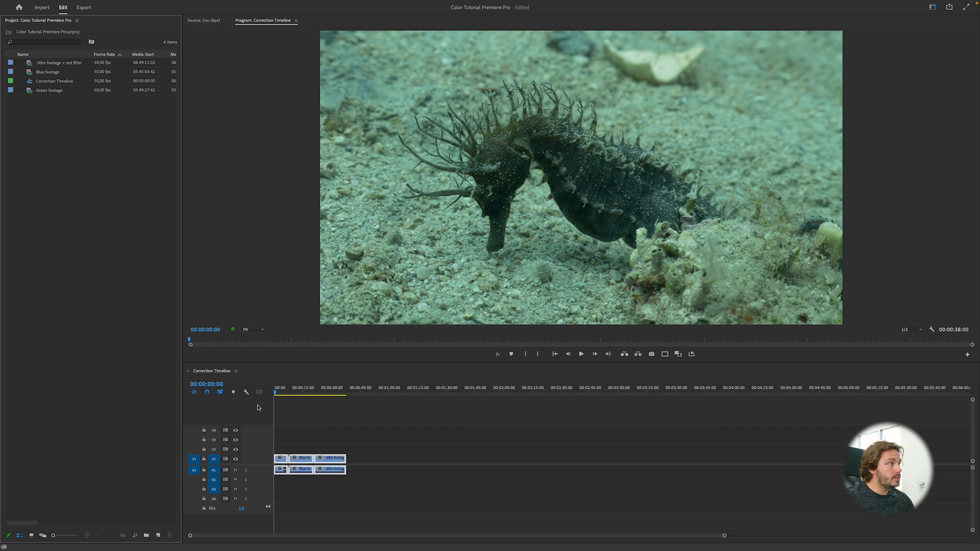
Move the playhead to 00:00:06:40 within the seahorse clips on the Correction Timeline.
left_click(287, 388)
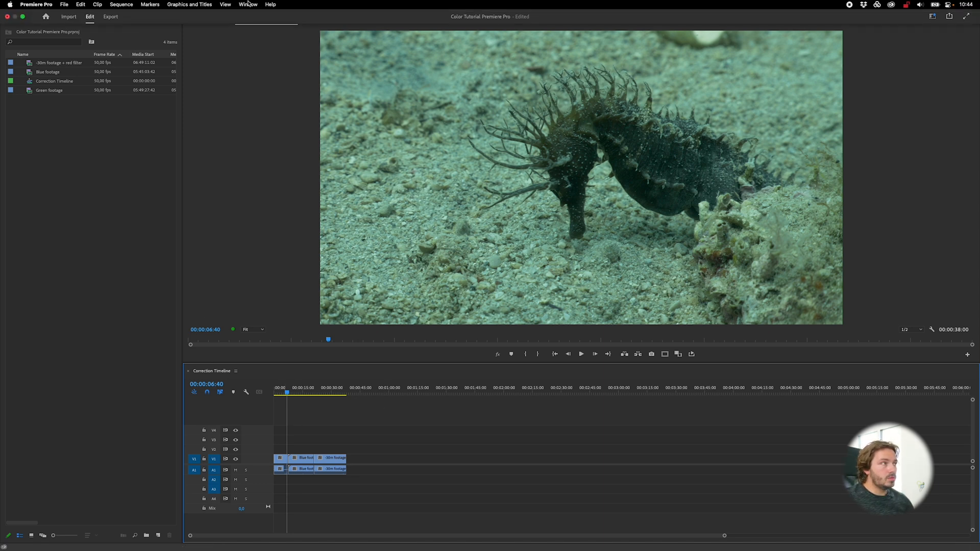
Switch to the Color workspace and set Lumetri Scopes to the RGB Parade.
left_click(248, 4)
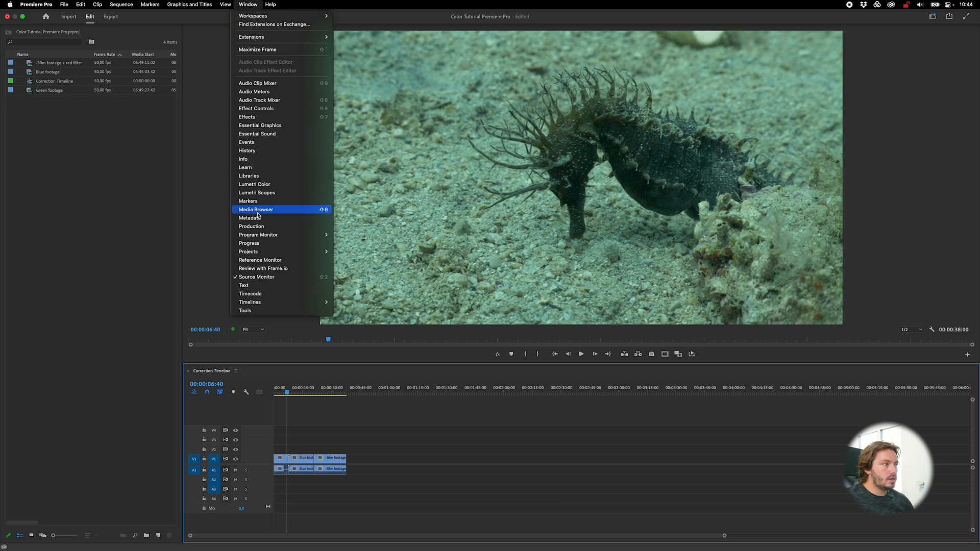
mouse_move(249, 200)
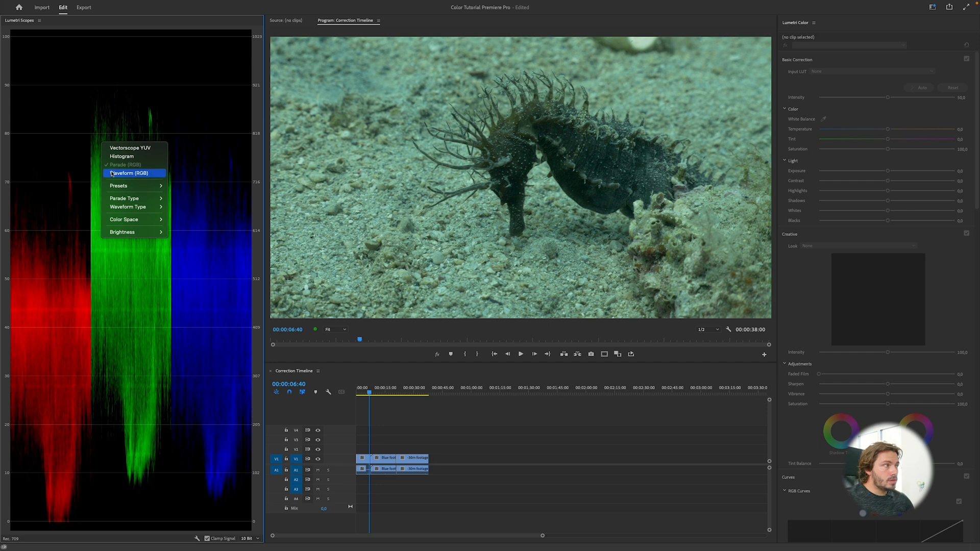
left_click(124, 173)
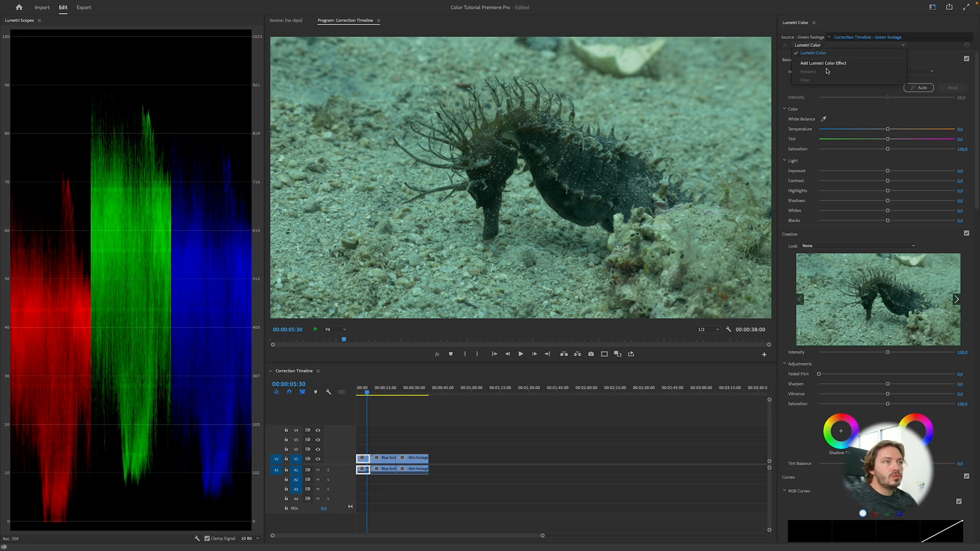
left_click(813, 23)
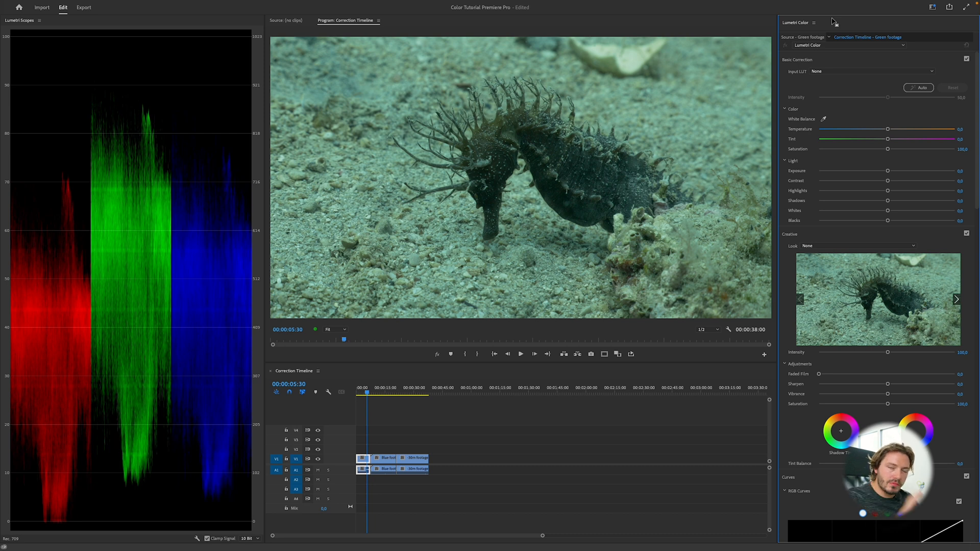
mouse_move(35, 345)
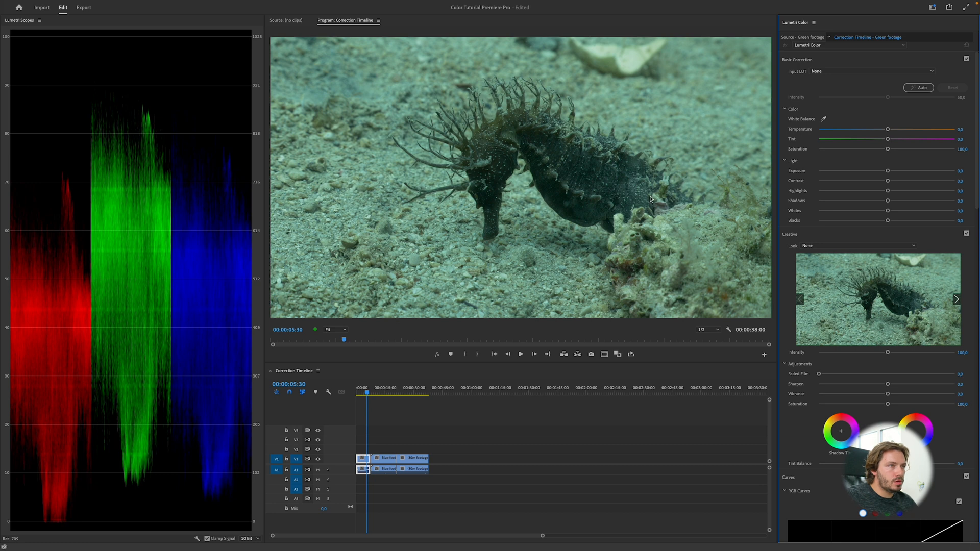
mouse_move(938, 144)
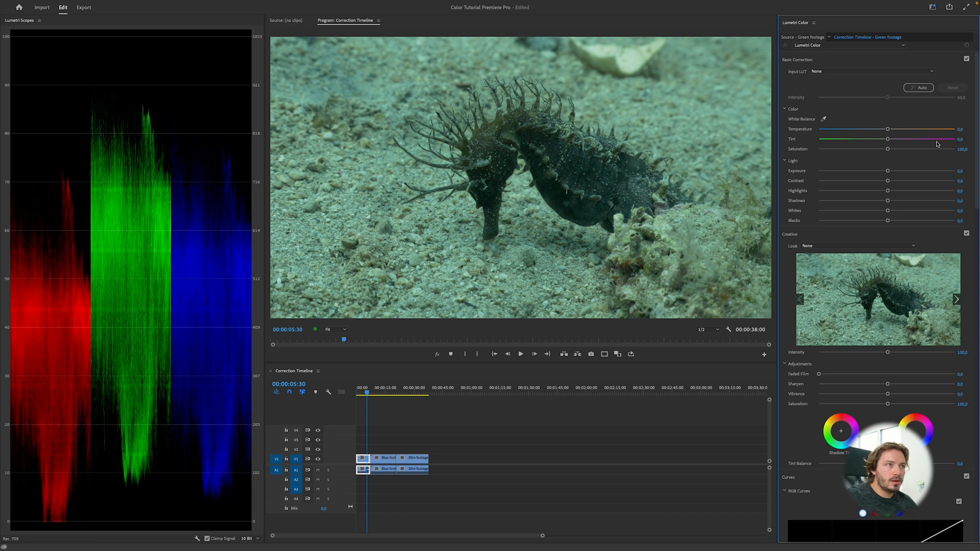
mouse_move(833, 132)
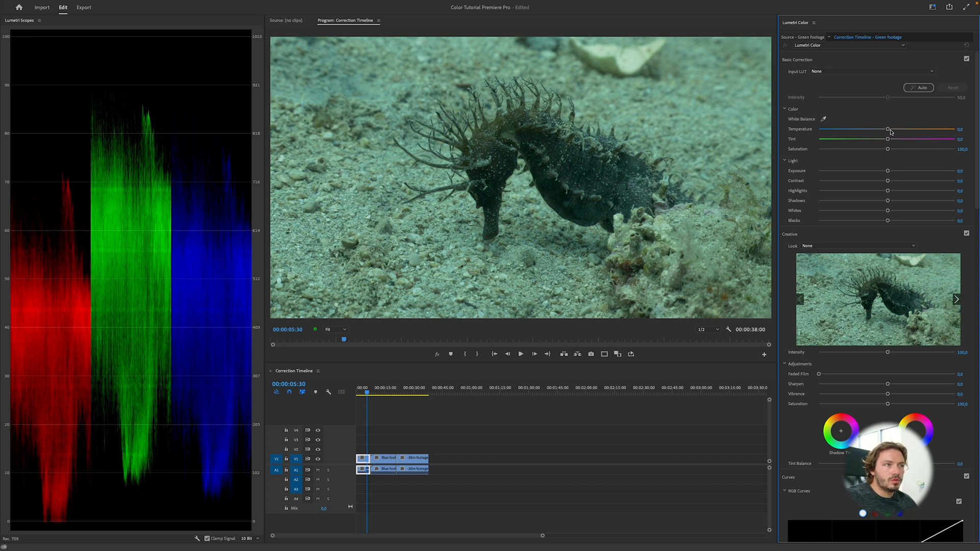
Set the Green footage clip's Temperature to 33.7 and Tint to 46.3 magenta.
left_click_drag(887, 129, 928, 126)
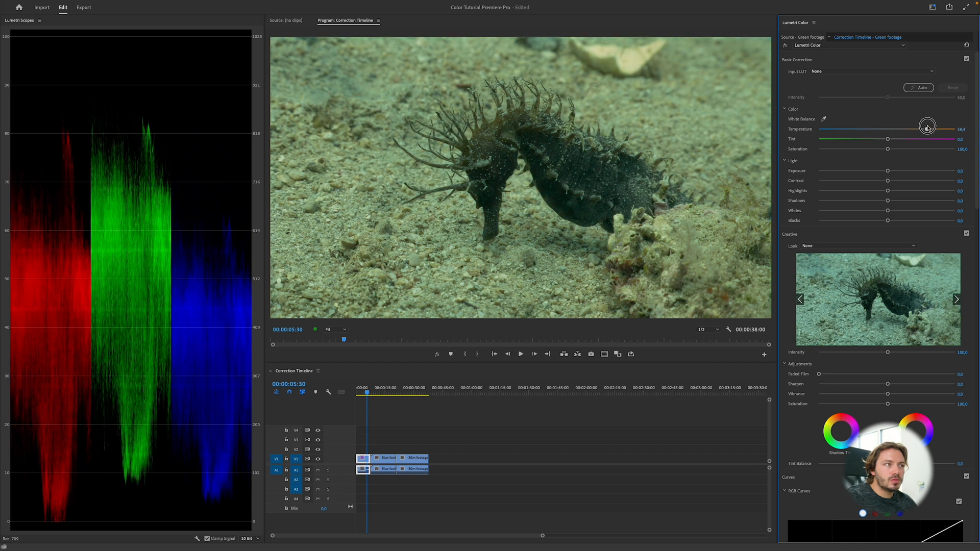
left_click_drag(927, 126, 887, 131)
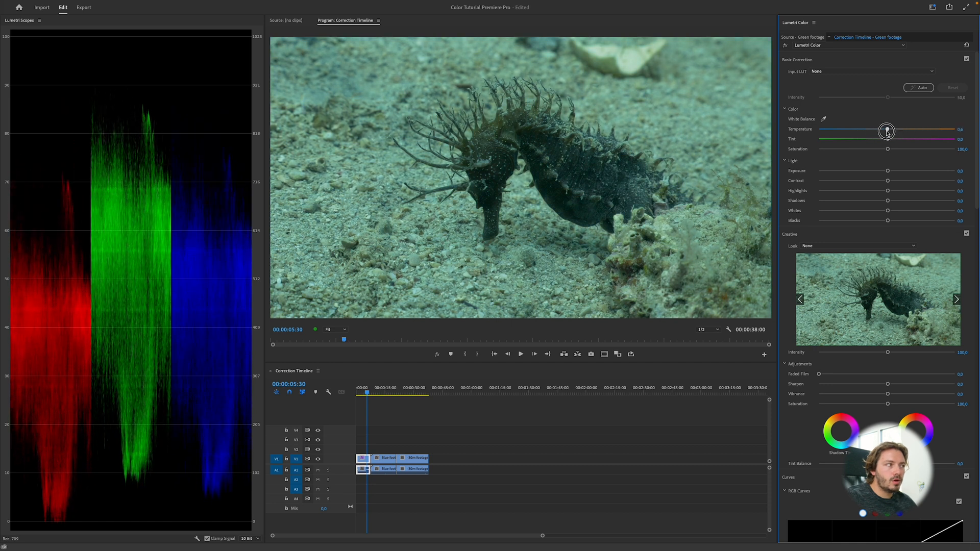
left_click_drag(887, 129, 897, 129)
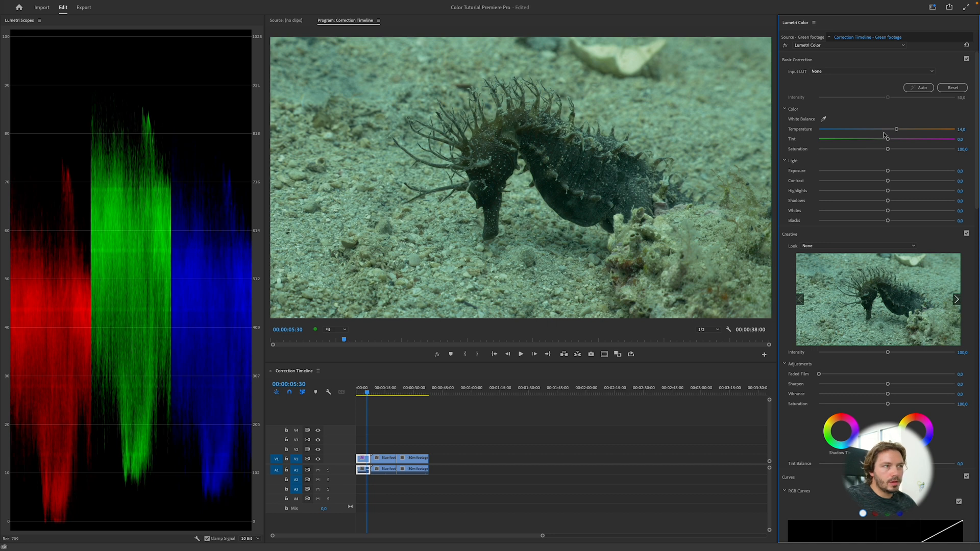
left_click_drag(884, 130, 914, 131)
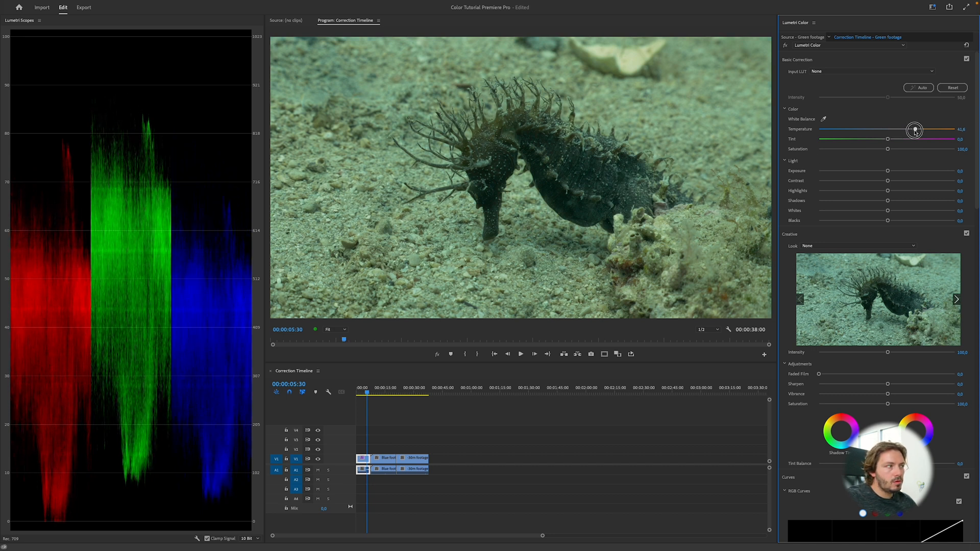
left_click_drag(915, 129, 911, 129)
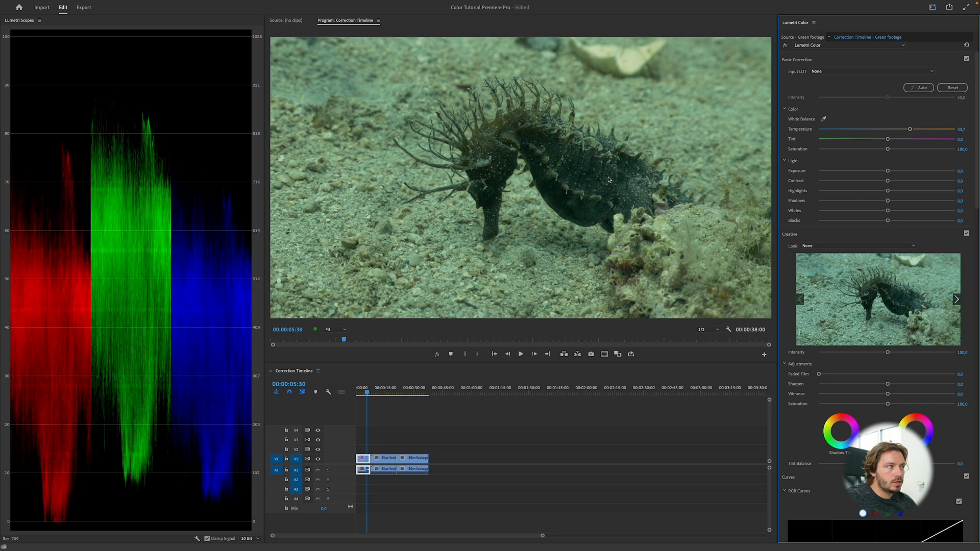
mouse_move(294, 262)
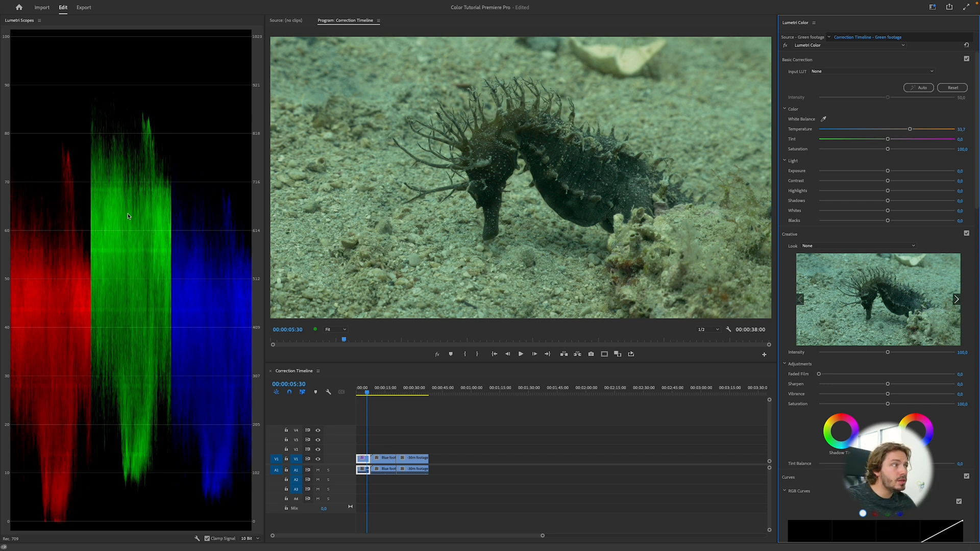
mouse_move(660, 169)
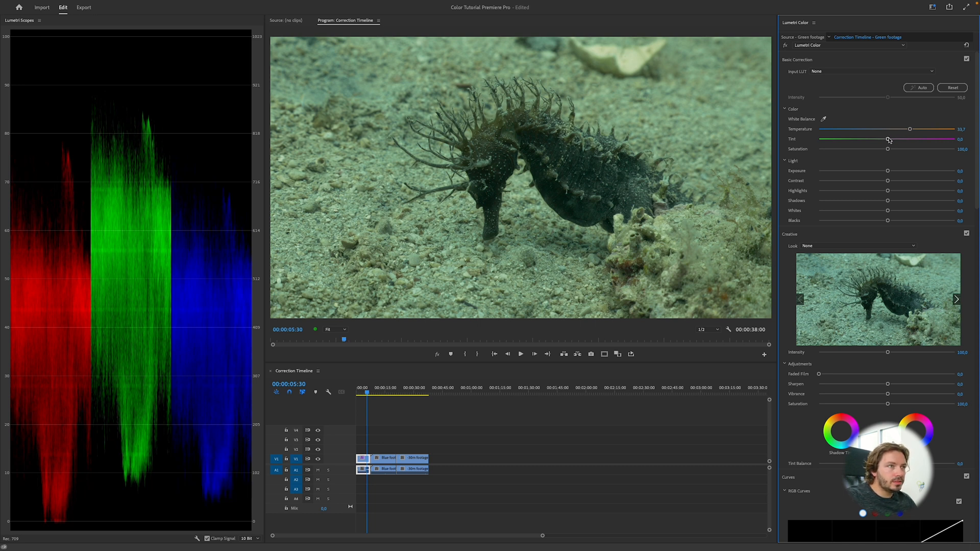
mouse_move(916, 140)
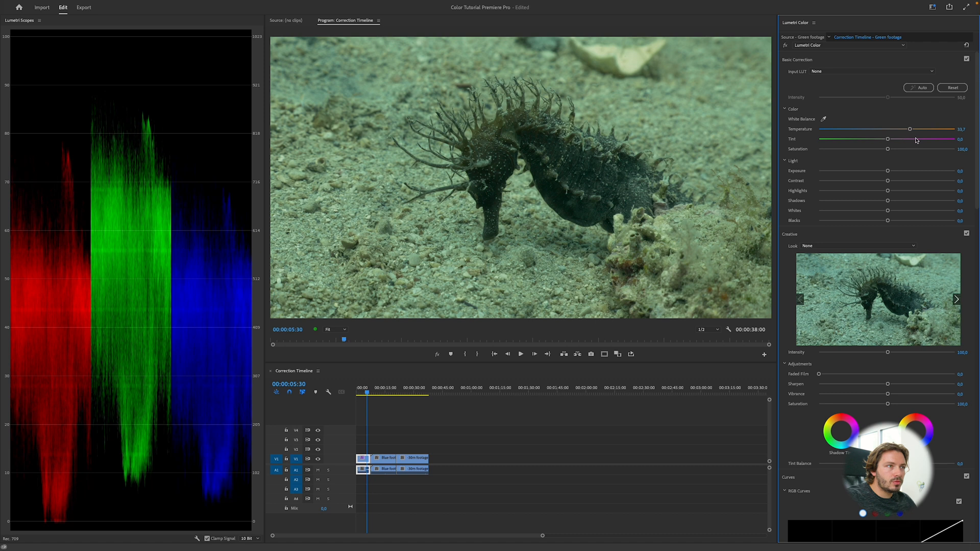
left_click_drag(914, 139, 889, 139)
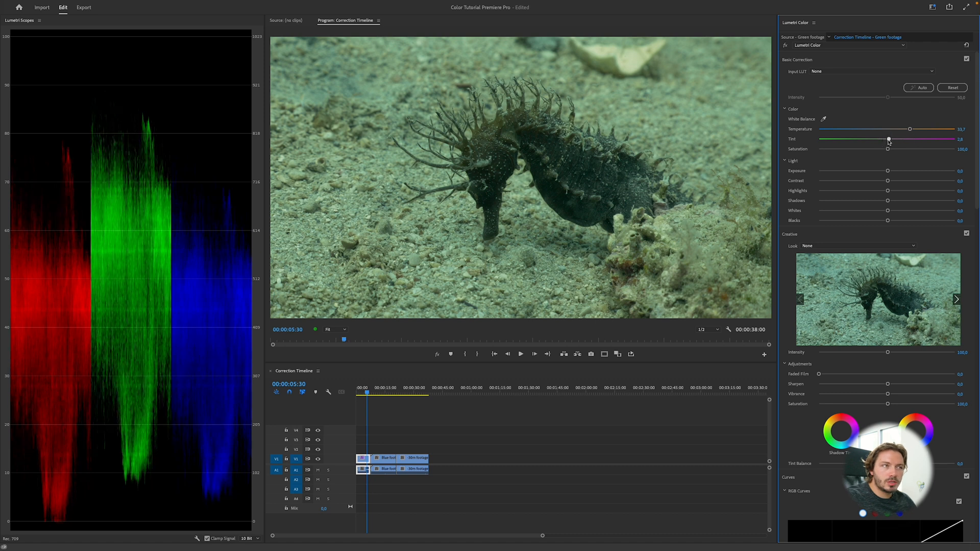
left_click_drag(889, 139, 905, 139)
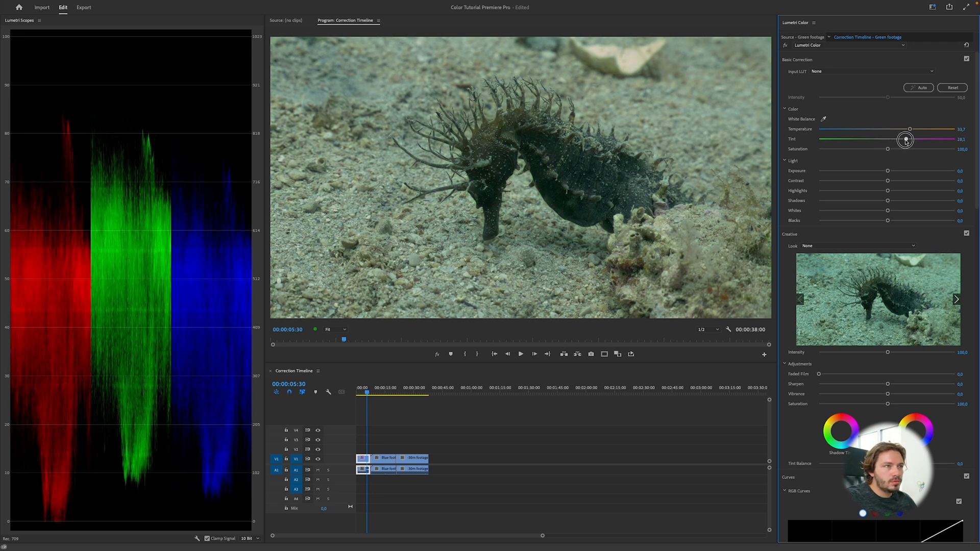
left_click_drag(905, 139, 920, 139)
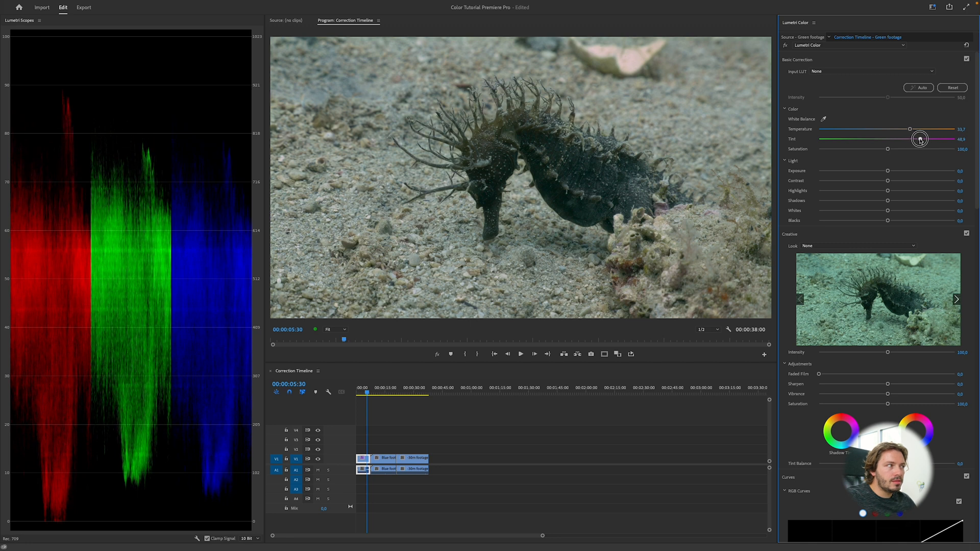
left_click_drag(922, 139, 919, 139)
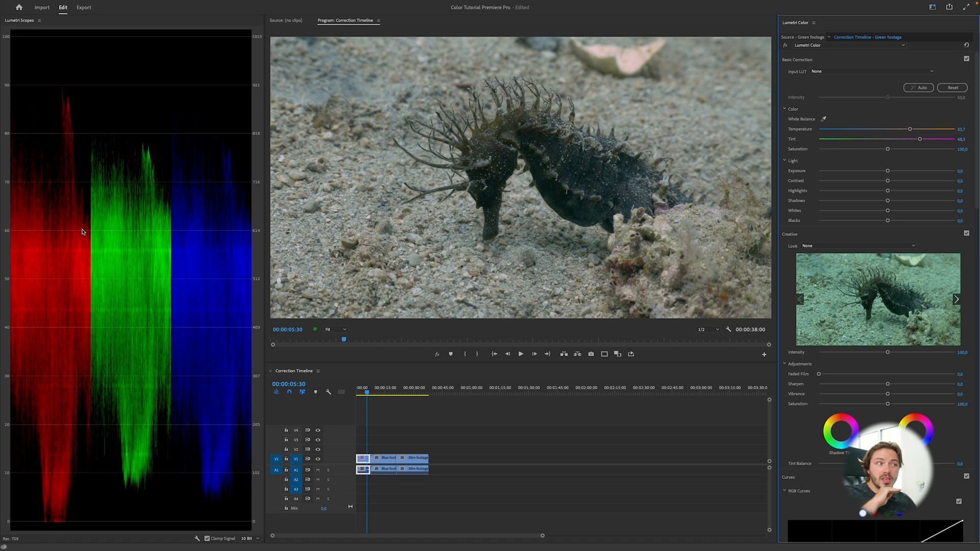
mouse_move(115, 206)
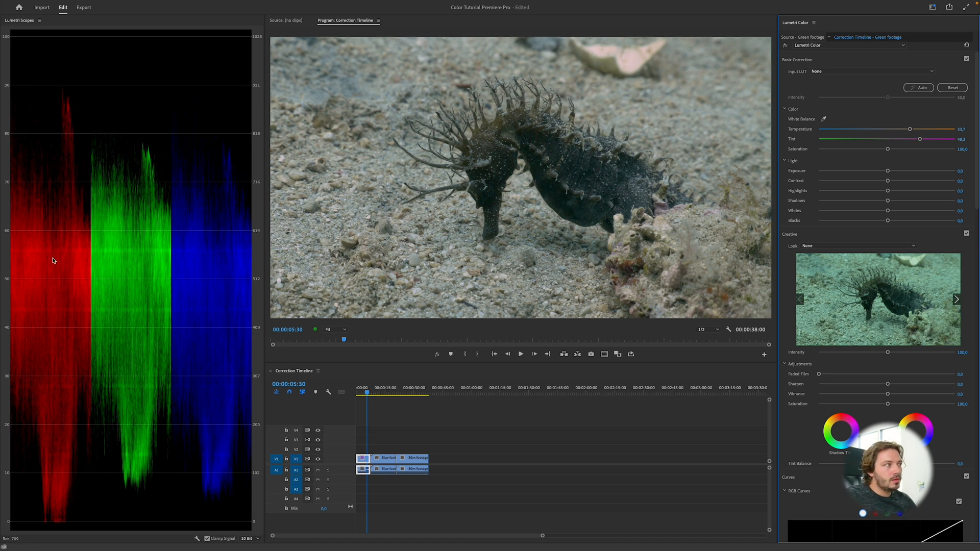
mouse_move(53, 303)
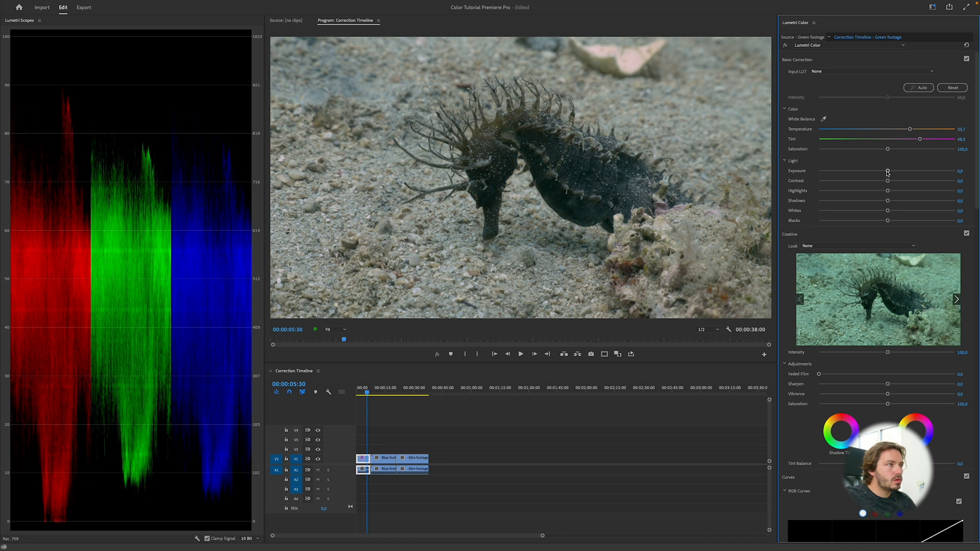
Set Exposure 0.3, Highlights 28.7 and Whites 27.0 in Lumetri's Light section.
left_click_drag(888, 172, 891, 172)
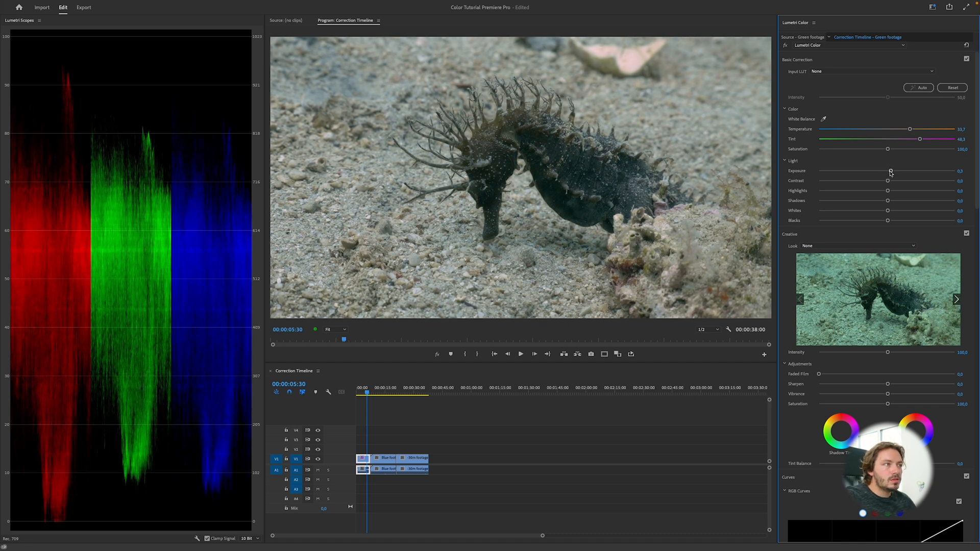
left_click_drag(887, 190, 900, 190)
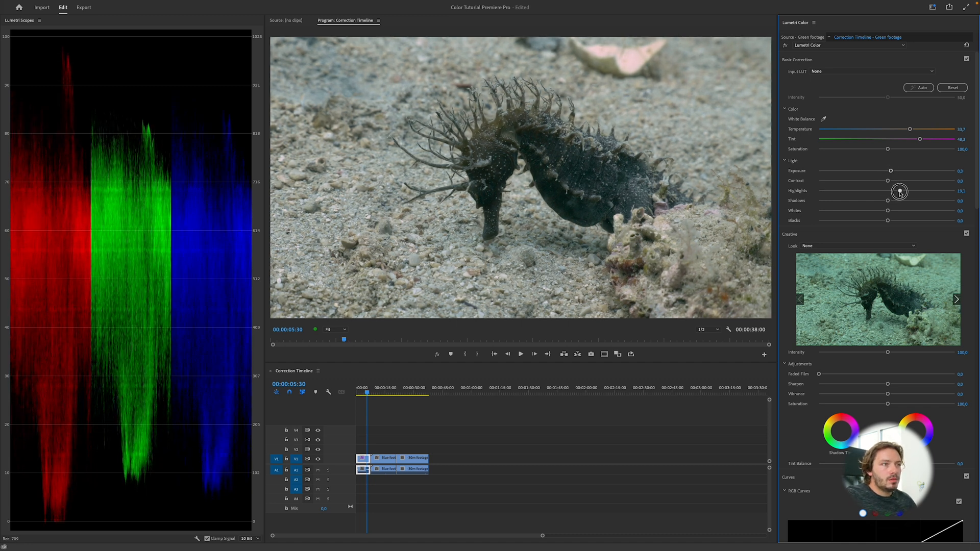
left_click_drag(888, 210, 895, 211)
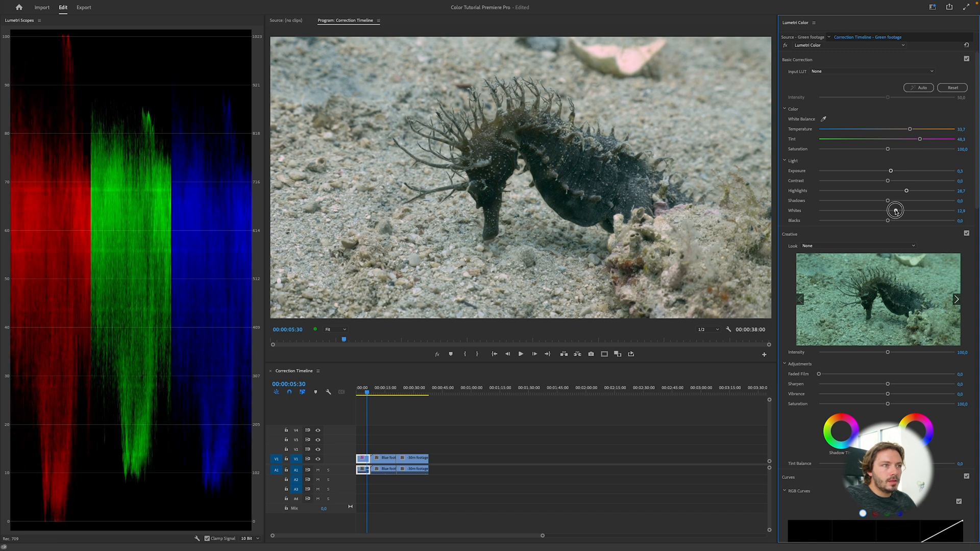
left_click_drag(895, 209, 907, 210)
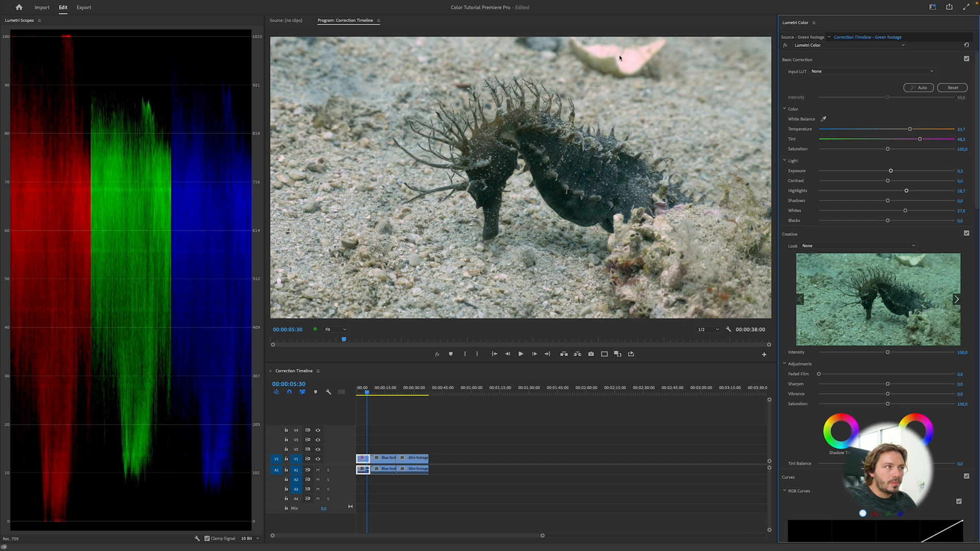
mouse_move(543, 251)
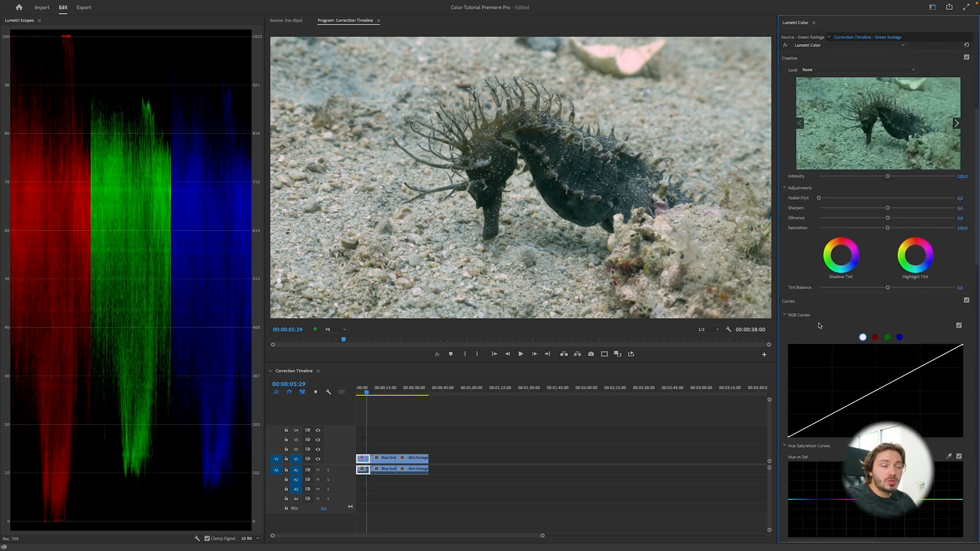
Return the master RGB curve to a neutral straight line after trial adjustments.
left_click(875, 337)
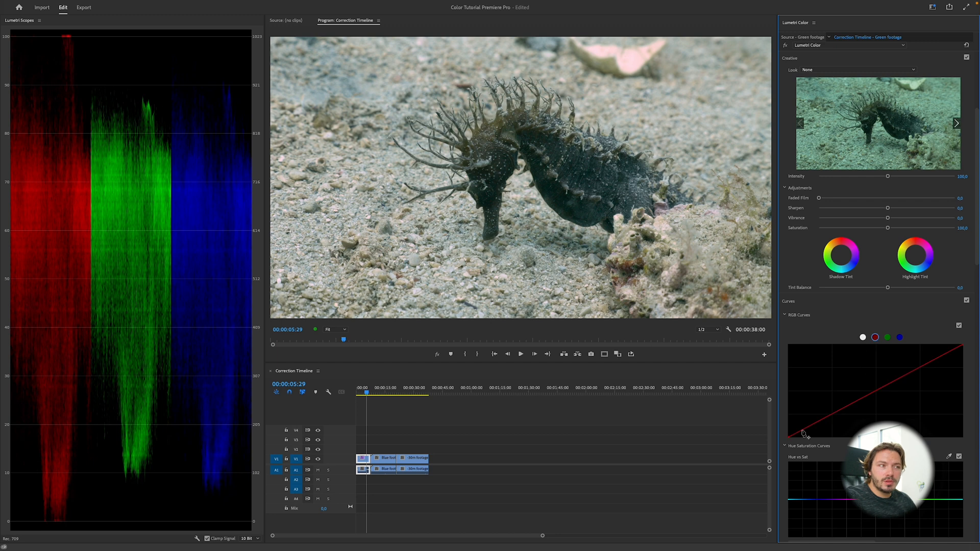
left_click_drag(815, 419, 813, 421)
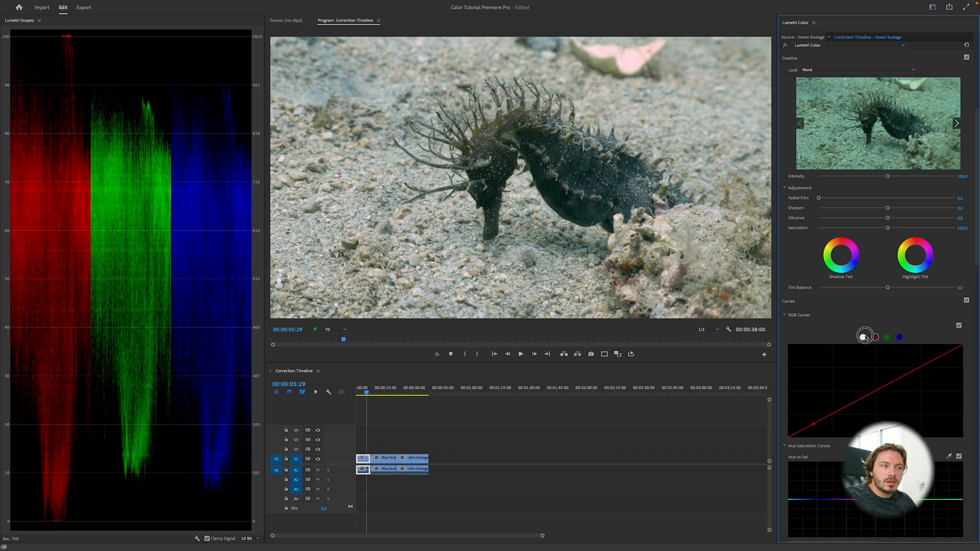
left_click_drag(863, 336, 828, 426)
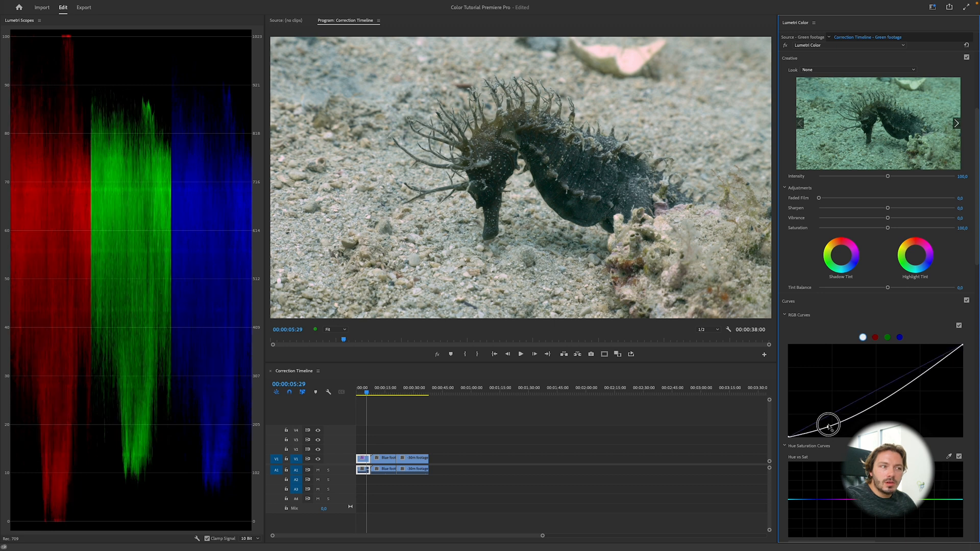
left_click_drag(829, 425, 832, 415)
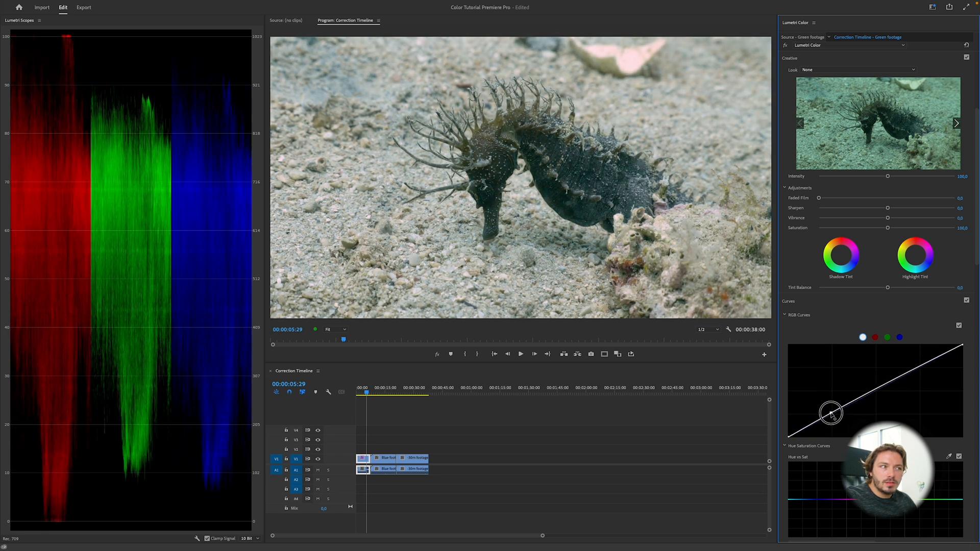
left_click_drag(832, 414, 925, 367)
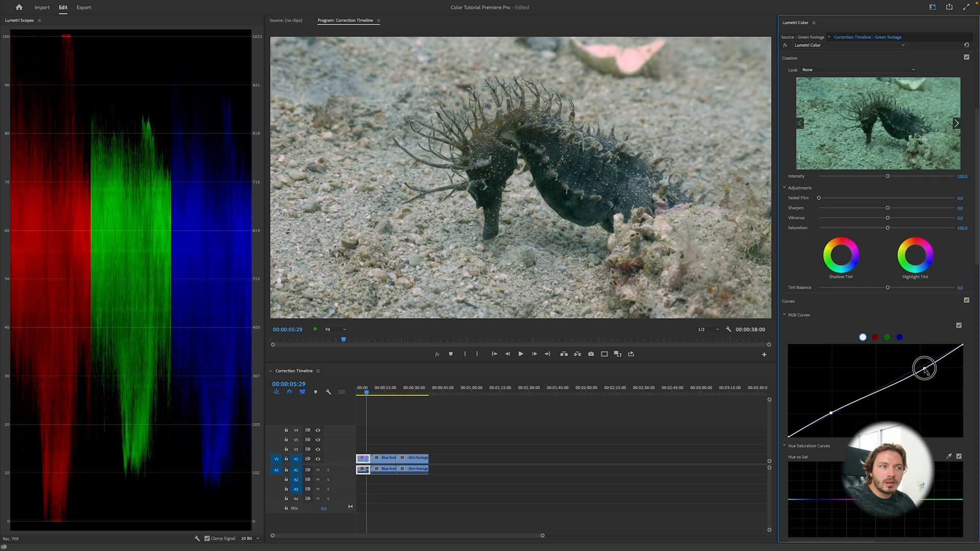
left_click_drag(926, 367, 925, 365)
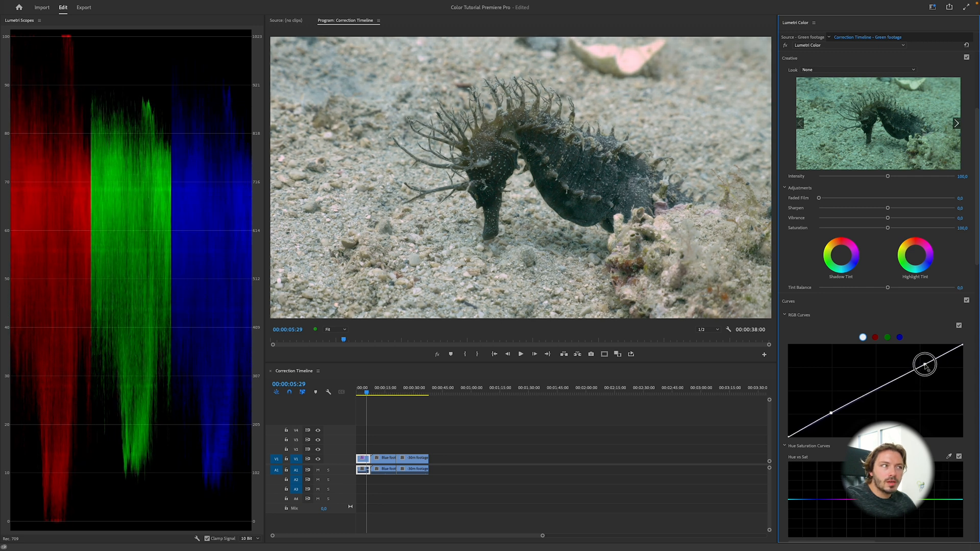
Pull down the red channel curve's top end to tame red highlights.
left_click(876, 337)
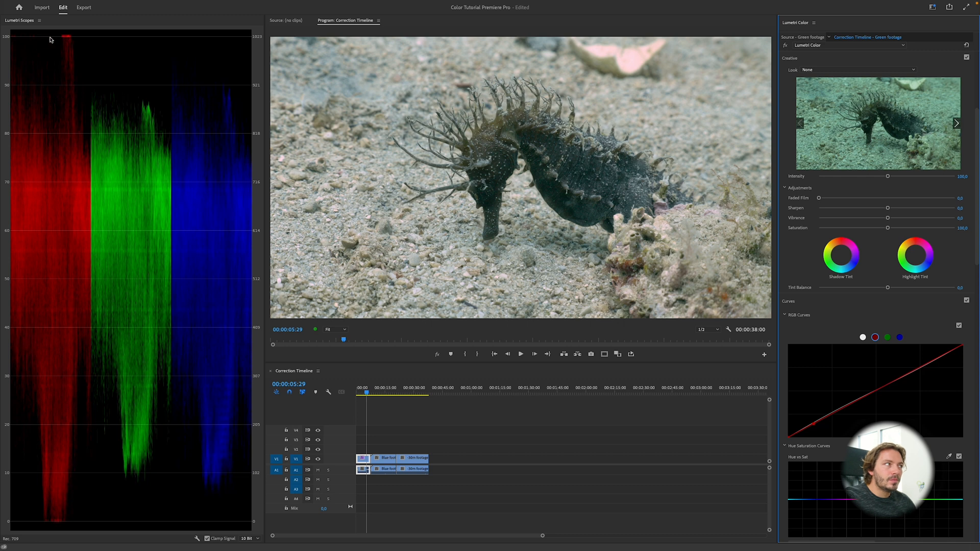
mouse_move(720, 384)
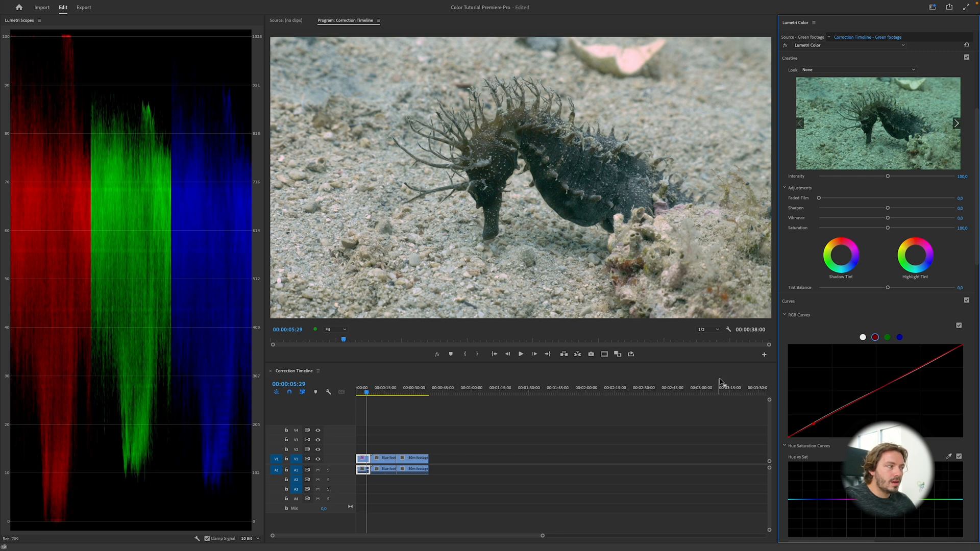
mouse_move(790, 440)
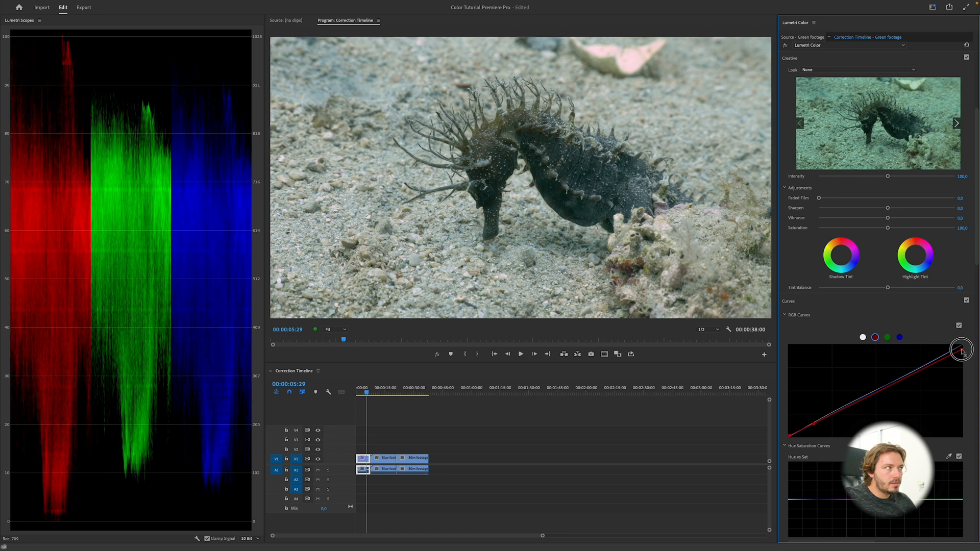
left_click_drag(961, 349, 945, 365)
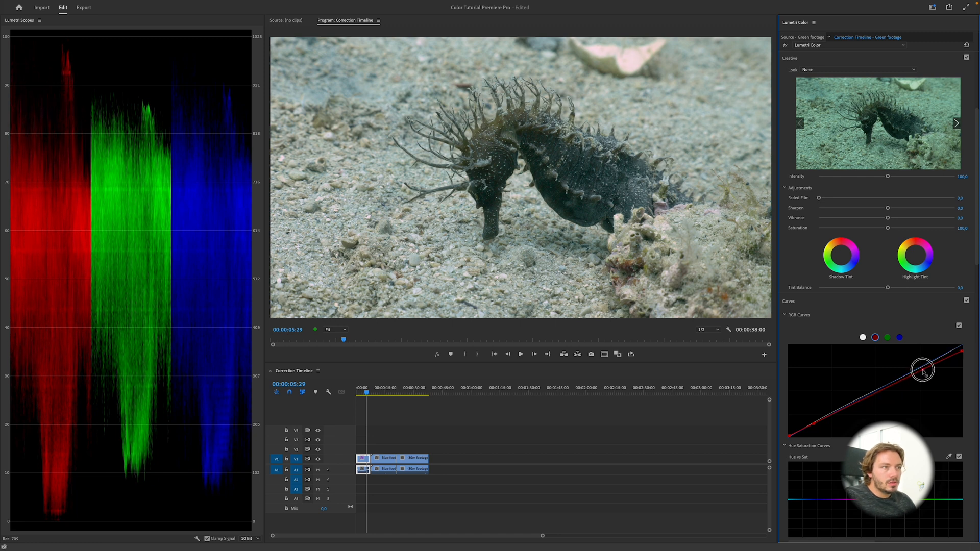
left_click_drag(922, 369, 923, 370)
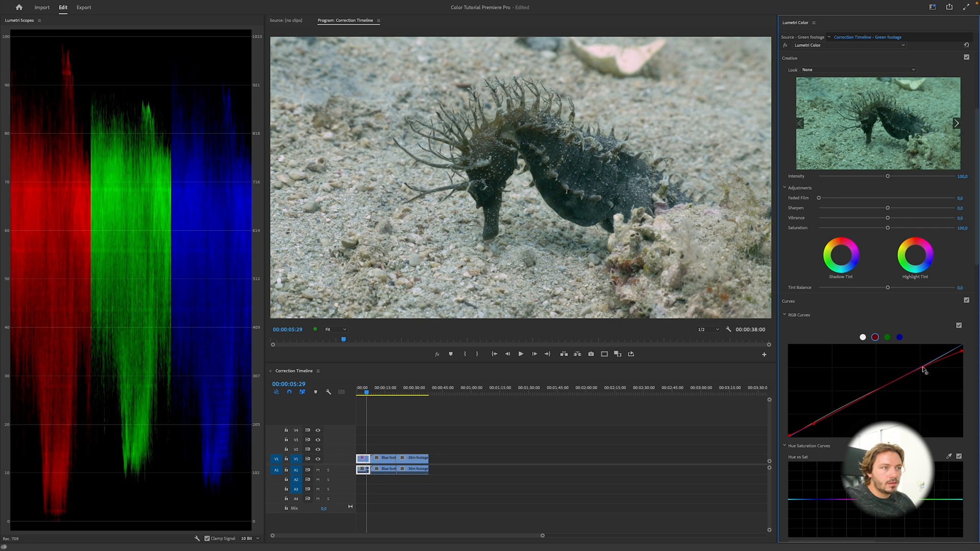
left_click_drag(924, 370, 815, 424)
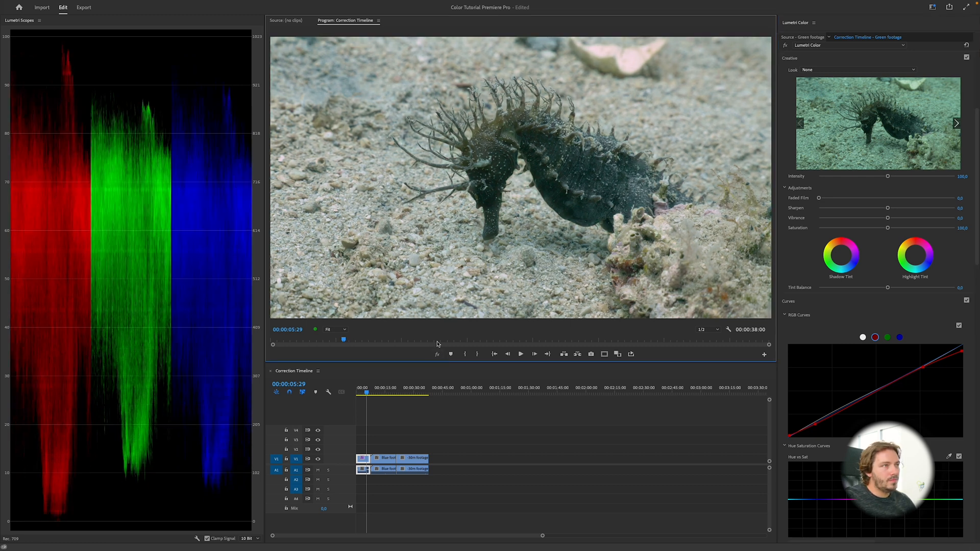
mouse_move(654, 193)
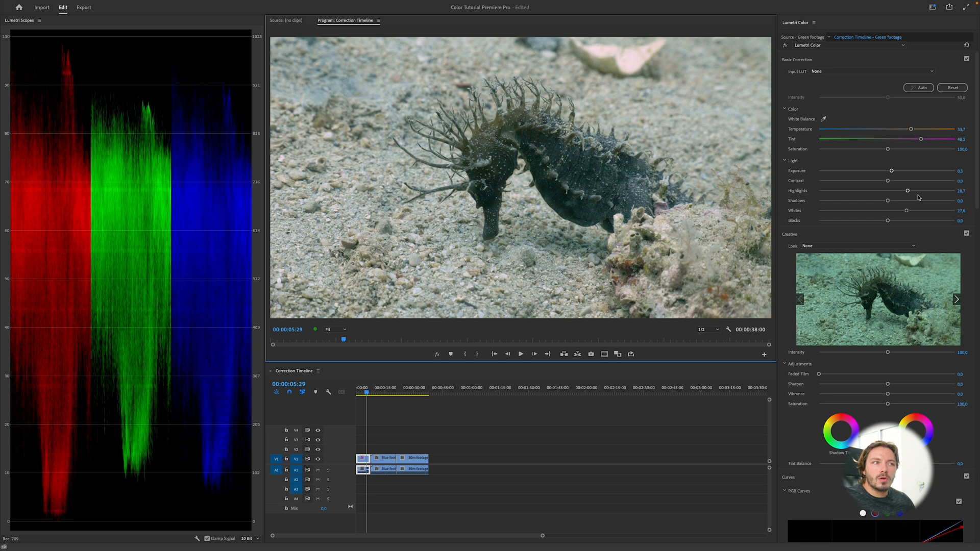
Re-tune the seahorse clip's Temperature slider to about 35.4.
left_click_drag(911, 129, 910, 129)
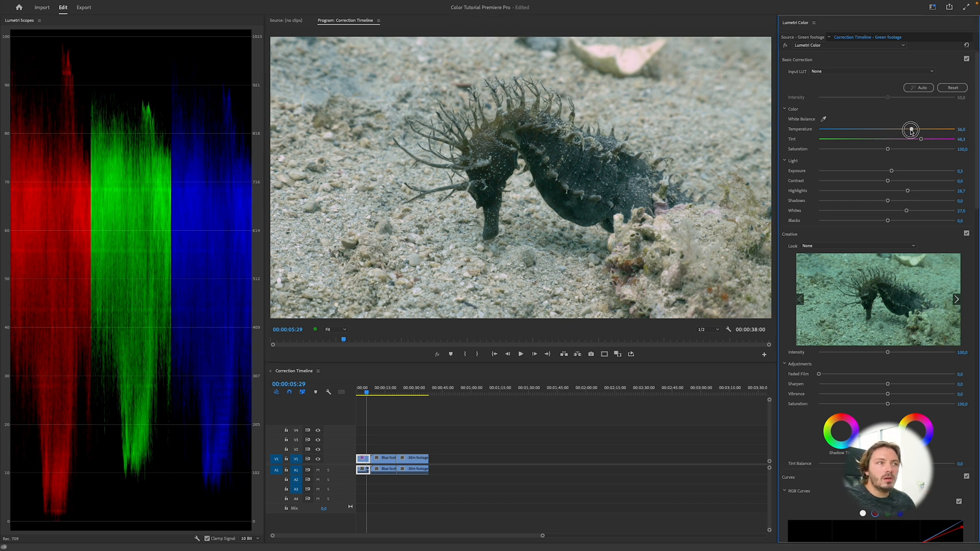
left_click_drag(910, 131, 905, 130)
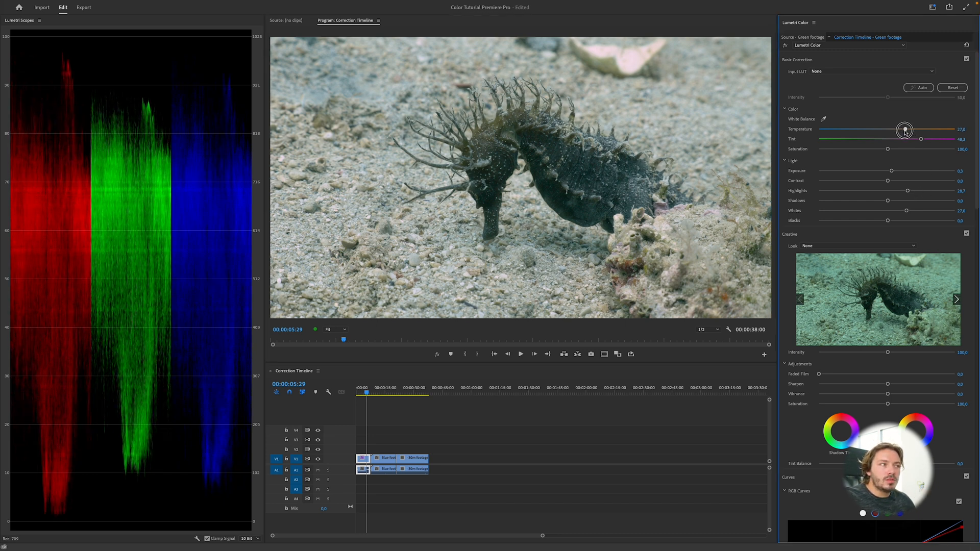
left_click_drag(904, 131, 910, 131)
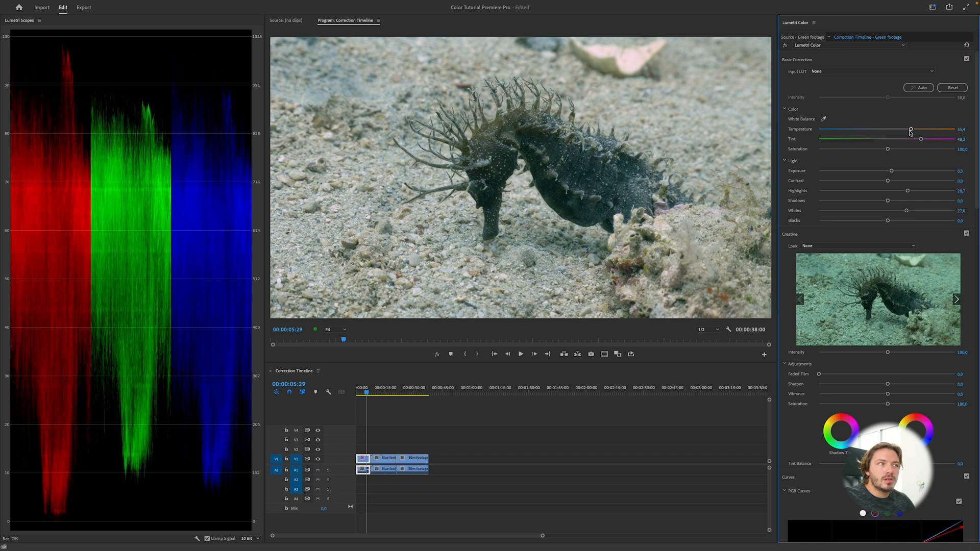
left_click_drag(911, 130, 896, 130)
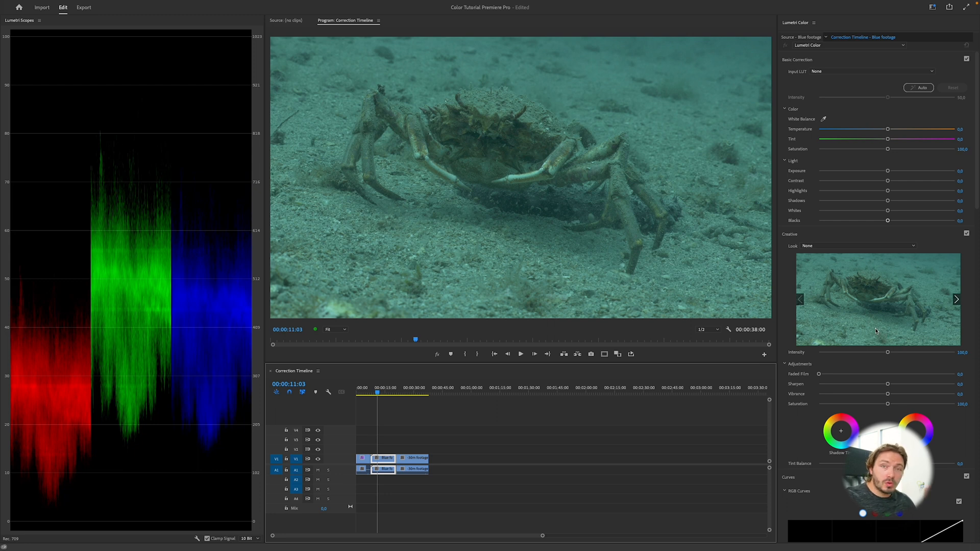
mouse_move(875, 328)
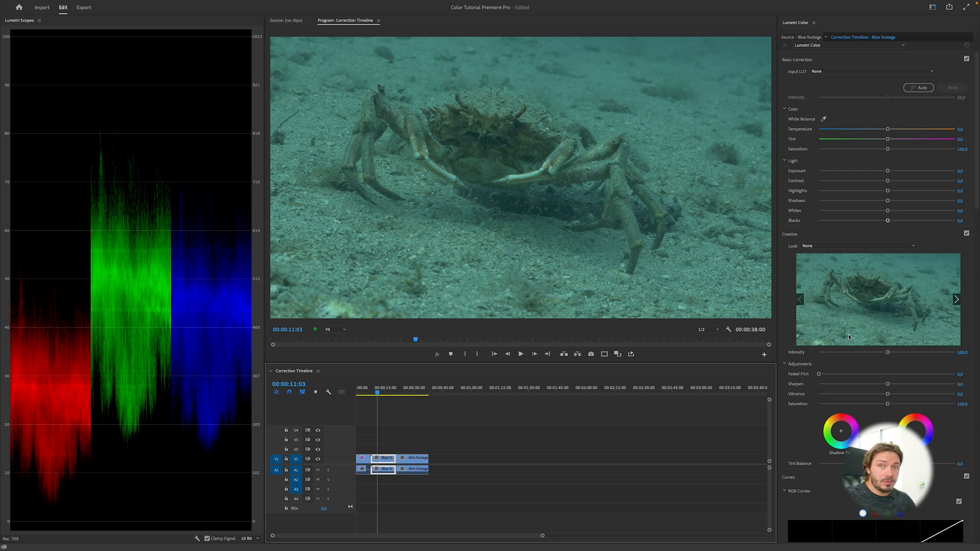
mouse_move(884, 300)
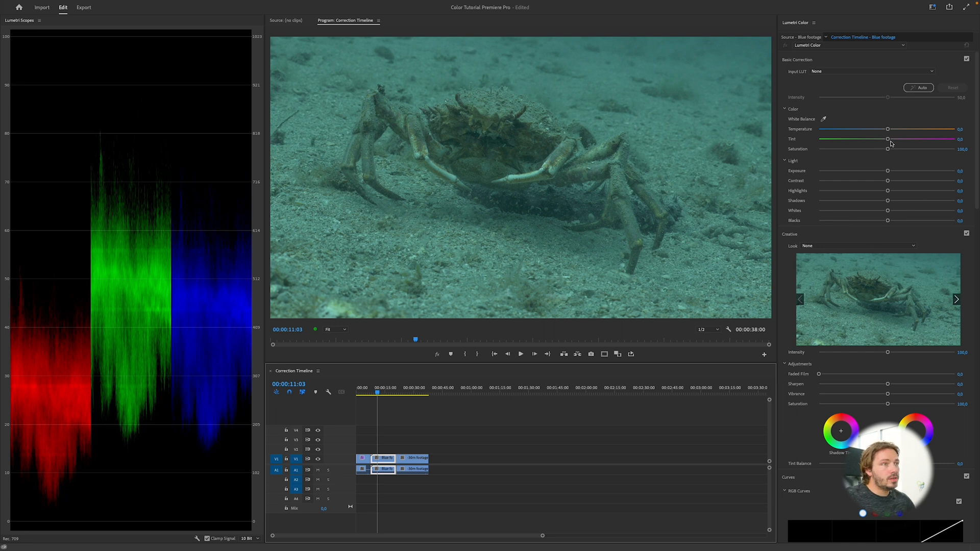
Set the crab clip's Temperature to about 92.6, push Tint strongly magenta, and raise exposure.
left_click_drag(887, 138, 887, 139)
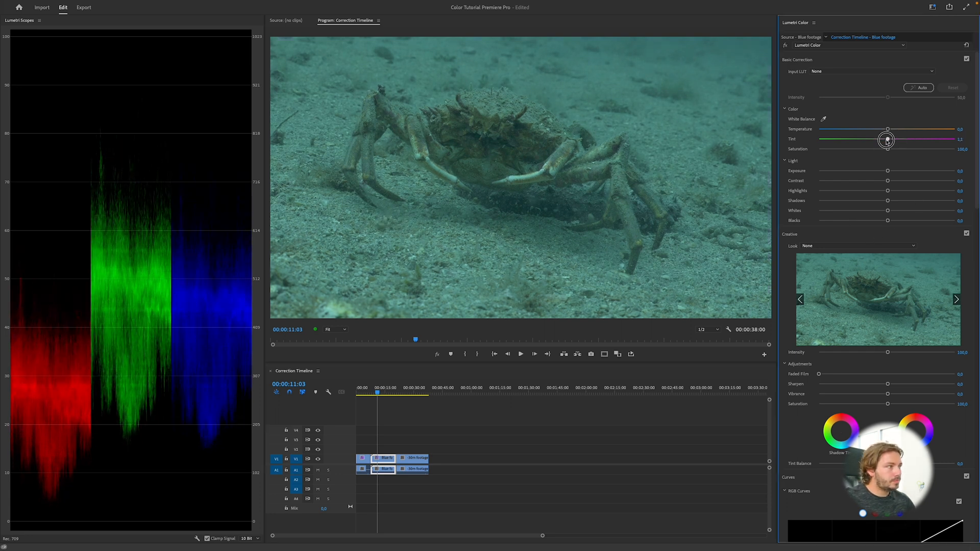
left_click_drag(888, 129, 902, 129)
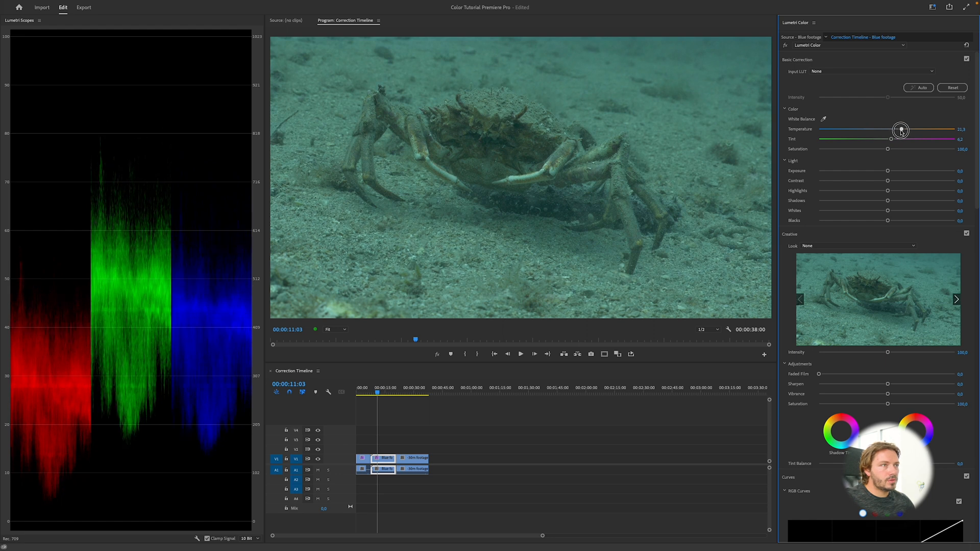
left_click_drag(892, 131, 942, 136)
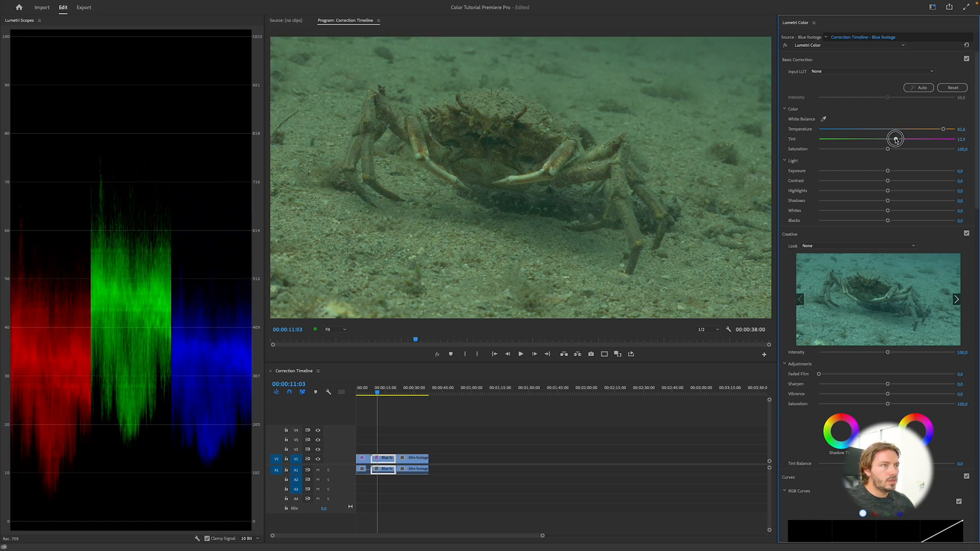
left_click_drag(895, 139, 924, 139)
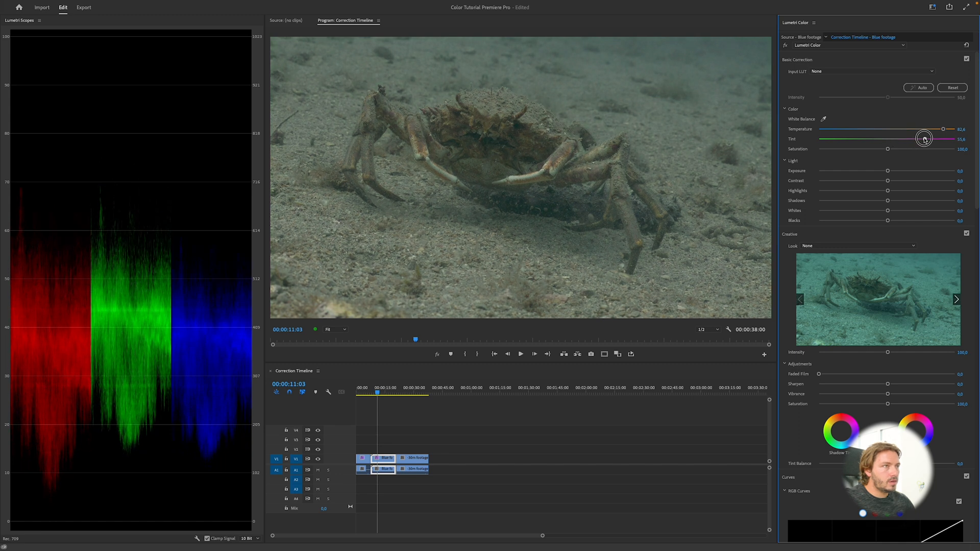
left_click_drag(925, 138, 947, 138)
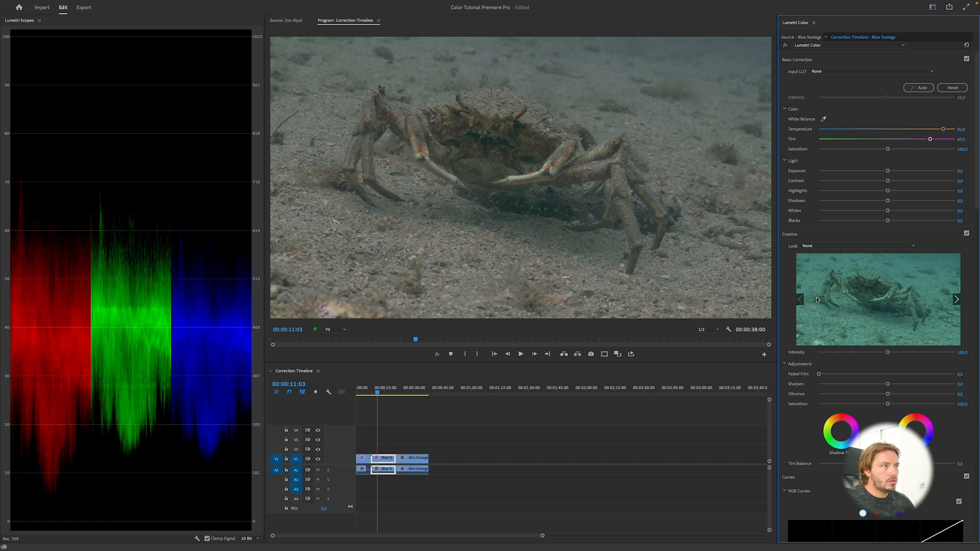
left_click_drag(888, 171, 905, 170)
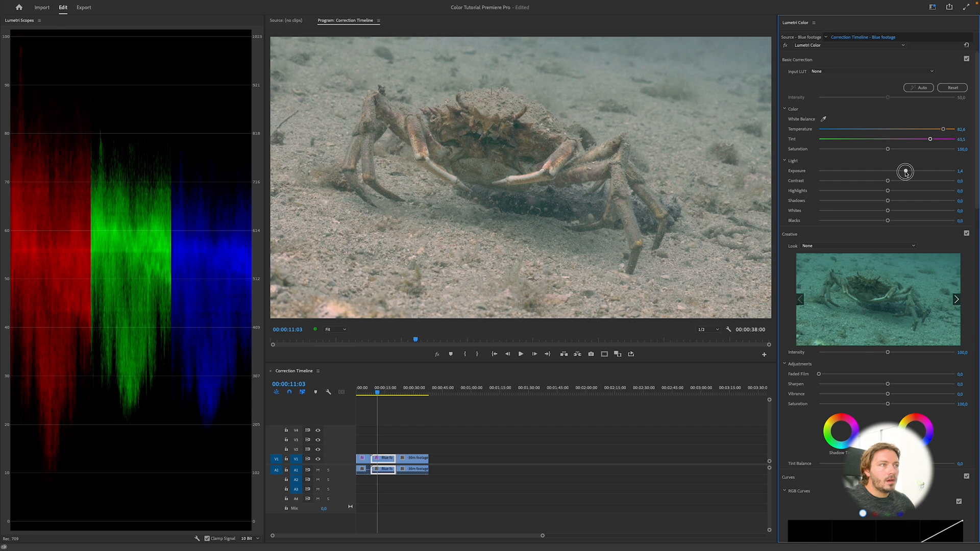
Raise the crab clip's contrast, then bring it back to a moderate level.
left_click_drag(905, 172, 907, 171)
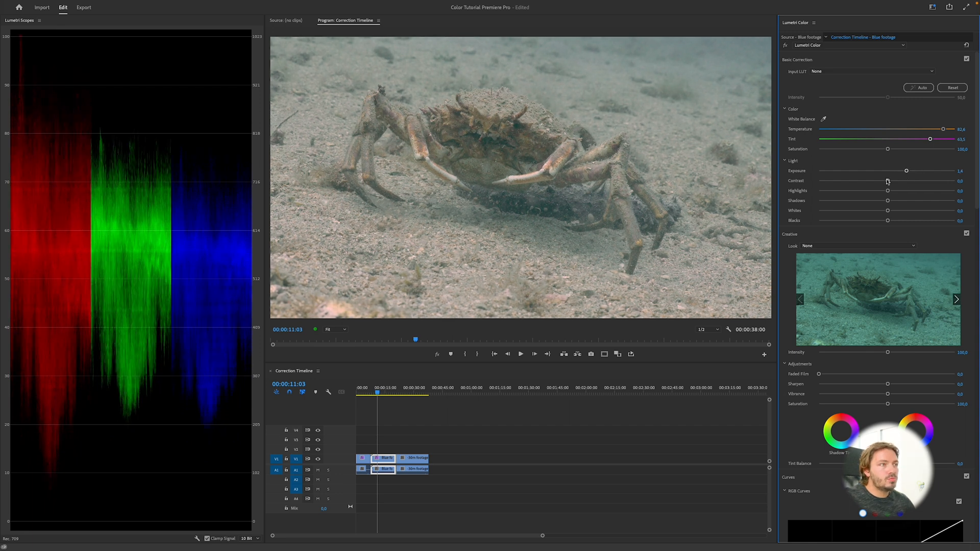
left_click_drag(888, 181, 914, 181)
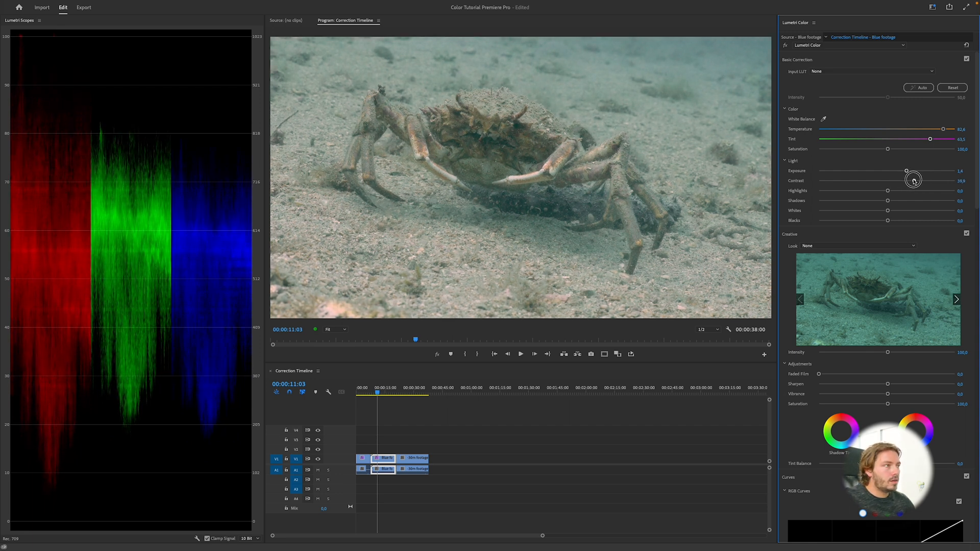
left_click_drag(913, 180, 907, 180)
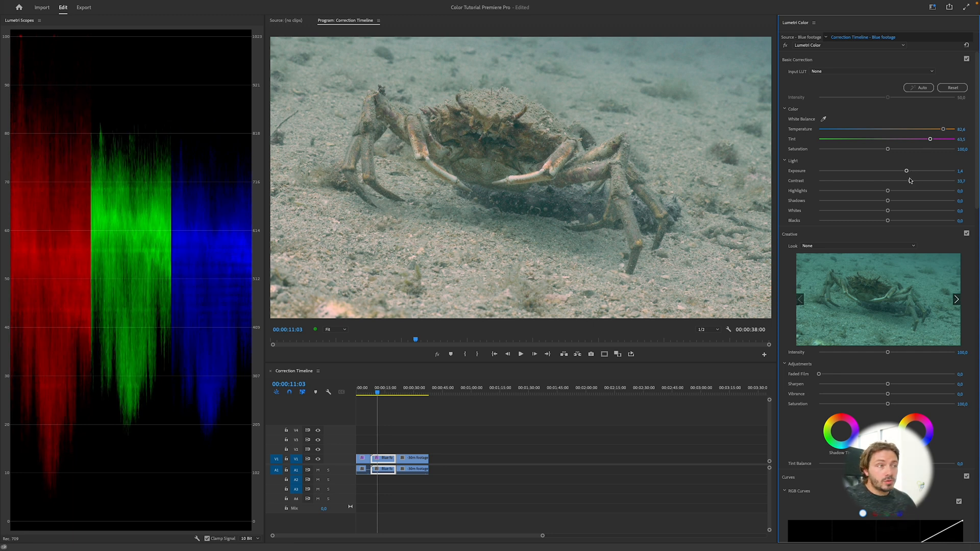
left_click_drag(909, 181, 950, 181)
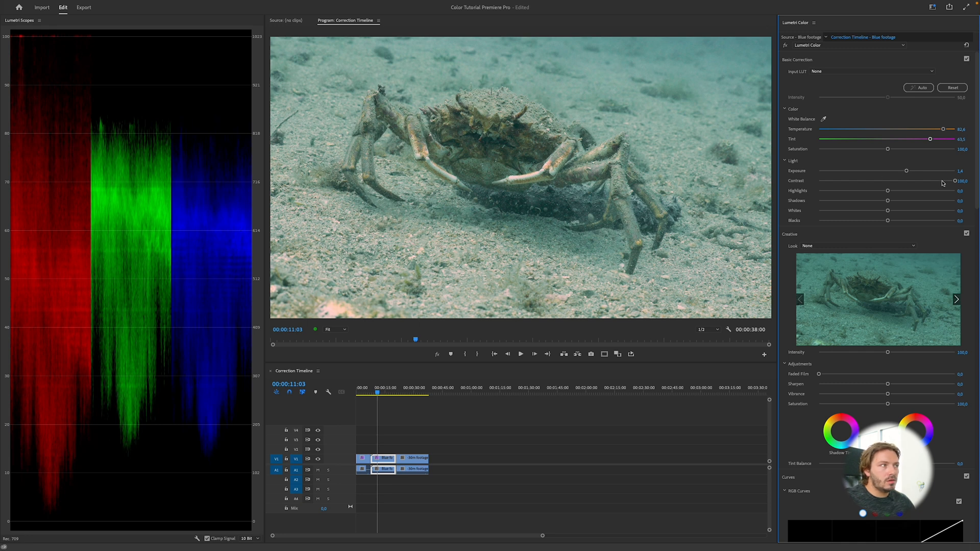
left_click_drag(944, 180, 905, 180)
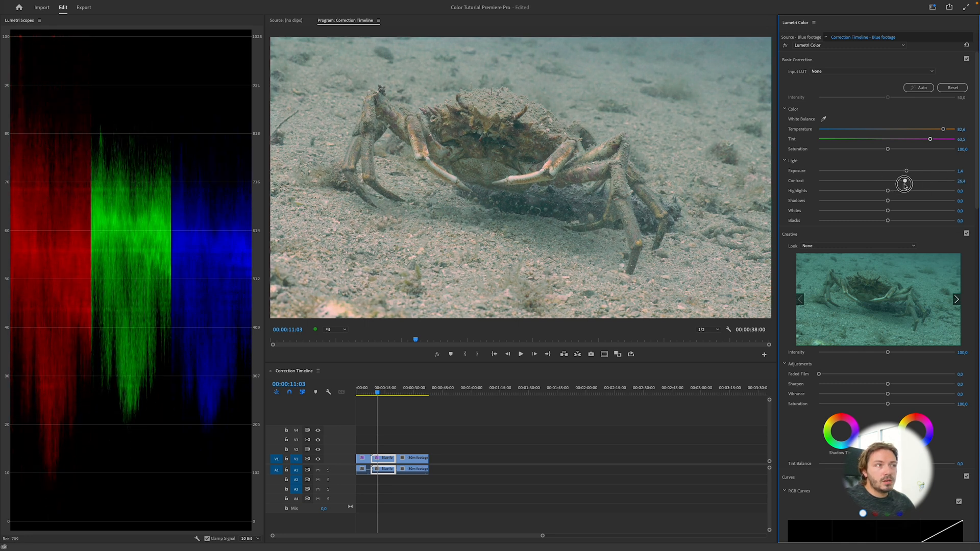
Lift highlights to 28.1, darken shadows to −29.8, and settle contrast near 50.
left_click_drag(888, 190, 893, 190)
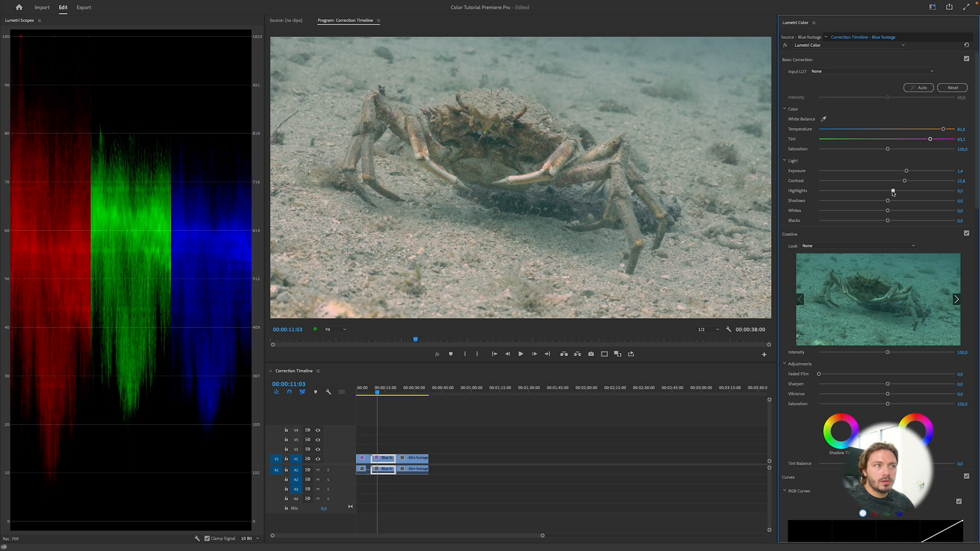
left_click_drag(887, 200, 862, 201)
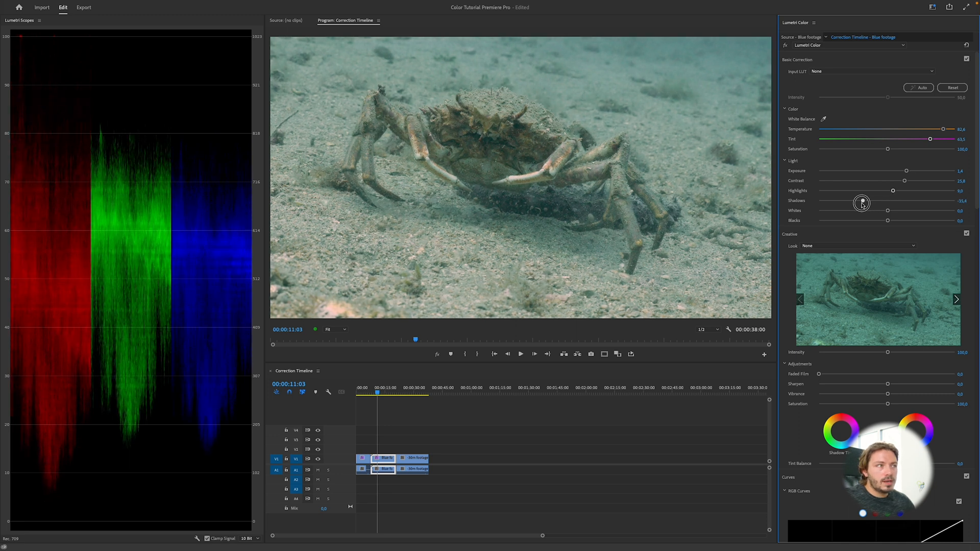
left_click_drag(863, 201, 866, 200)
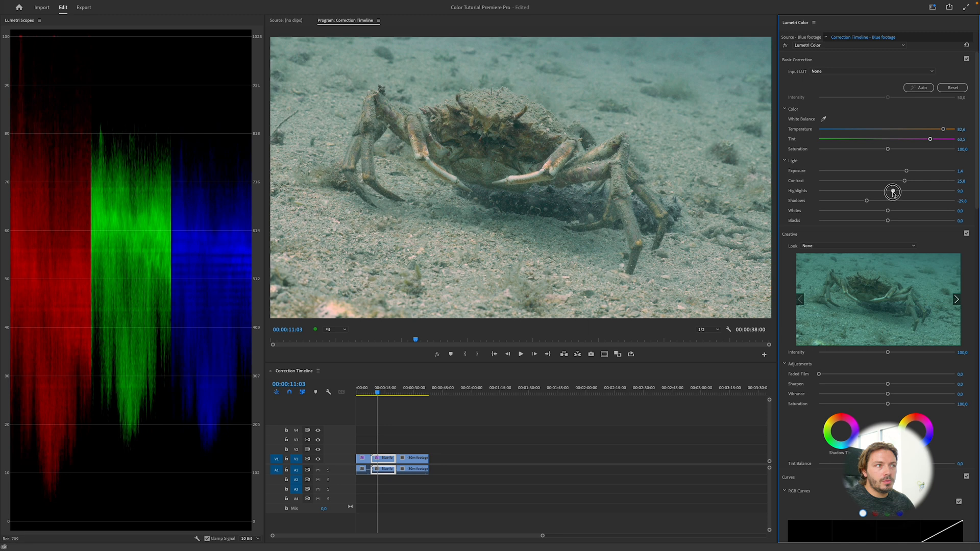
left_click_drag(893, 192, 938, 183)
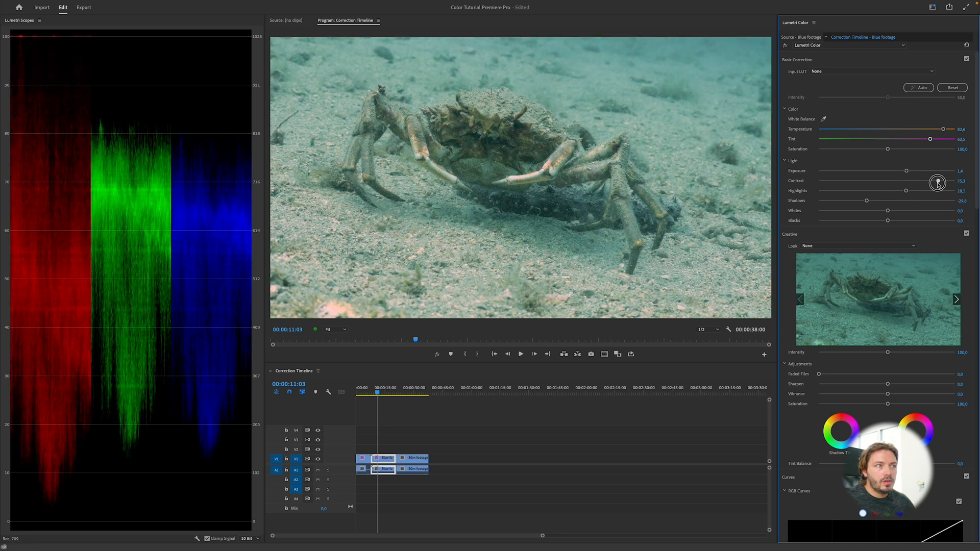
left_click_drag(938, 181, 907, 181)
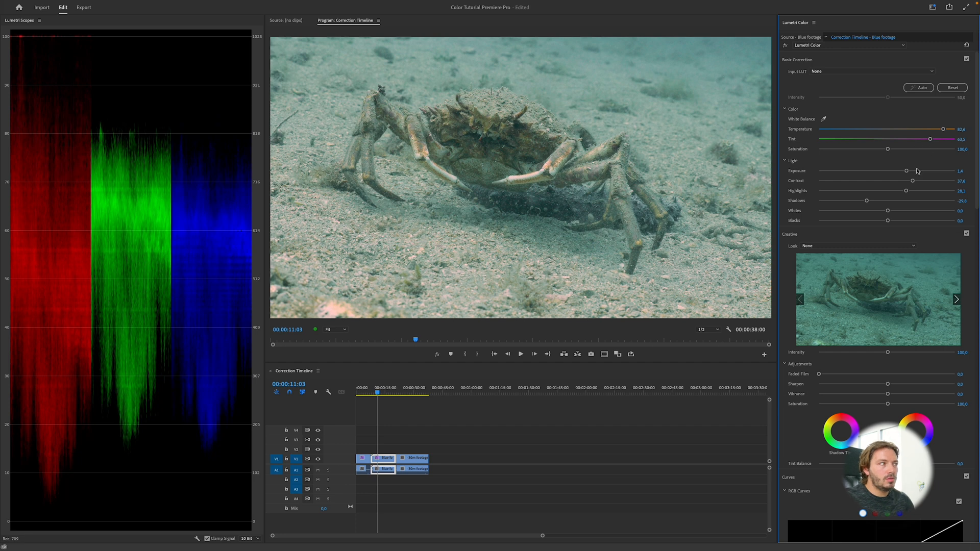
left_click_drag(912, 181, 917, 181)
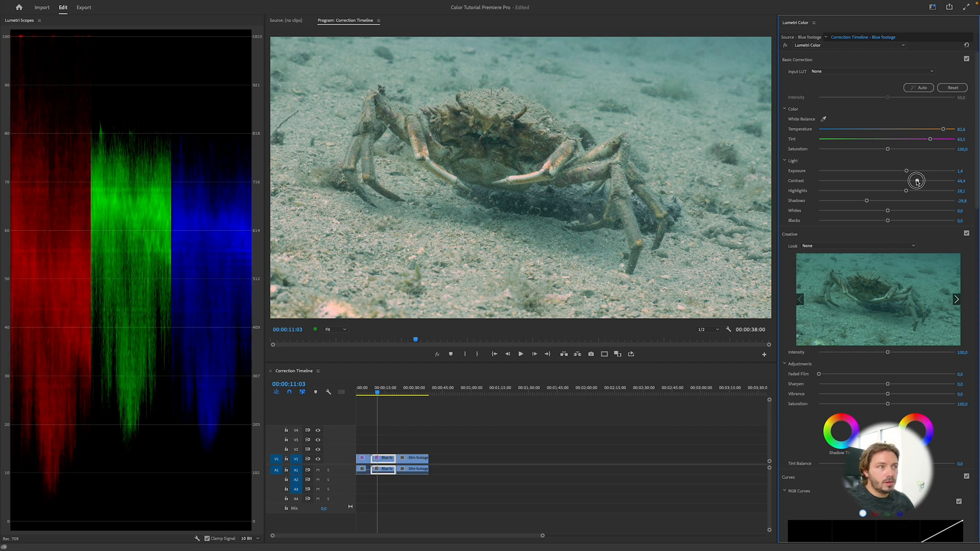
left_click_drag(917, 181, 946, 181)
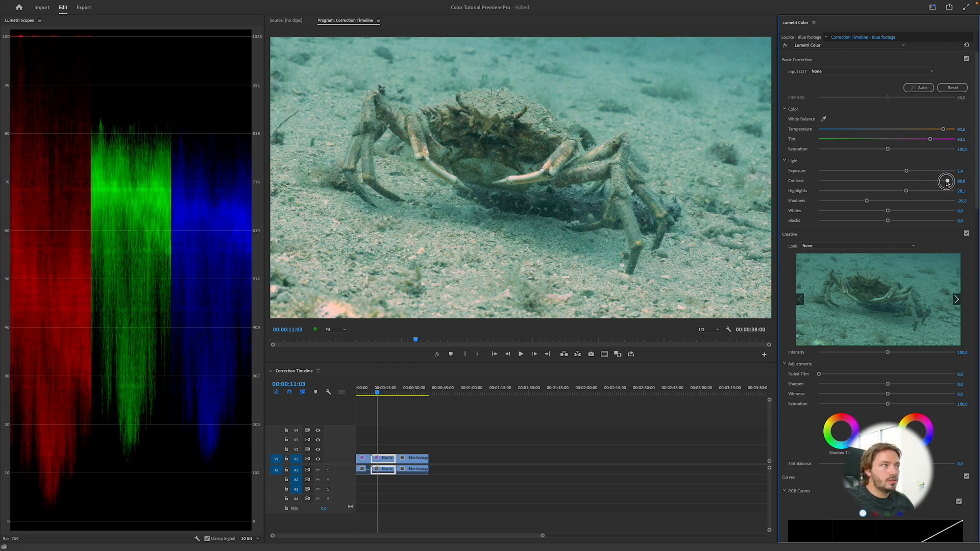
left_click_drag(947, 182, 905, 181)
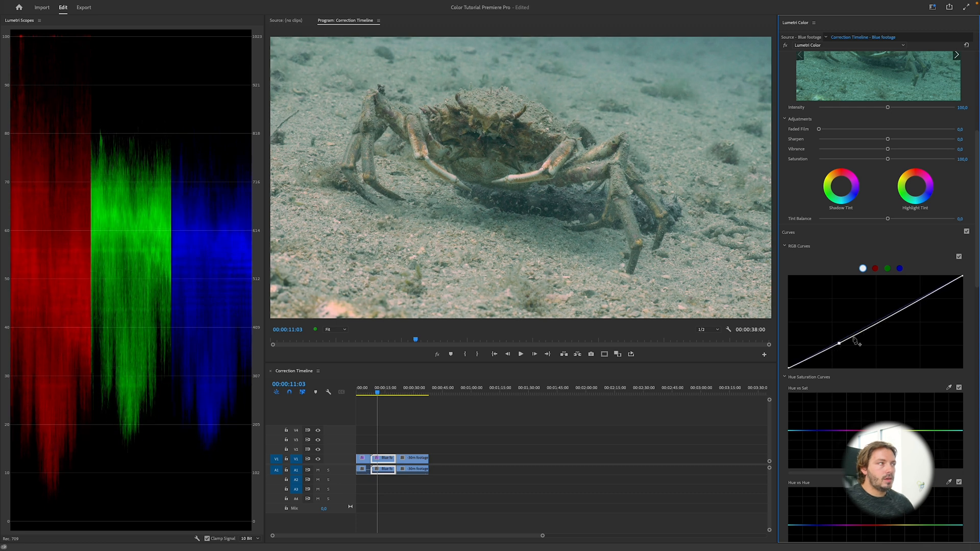
mouse_move(933, 294)
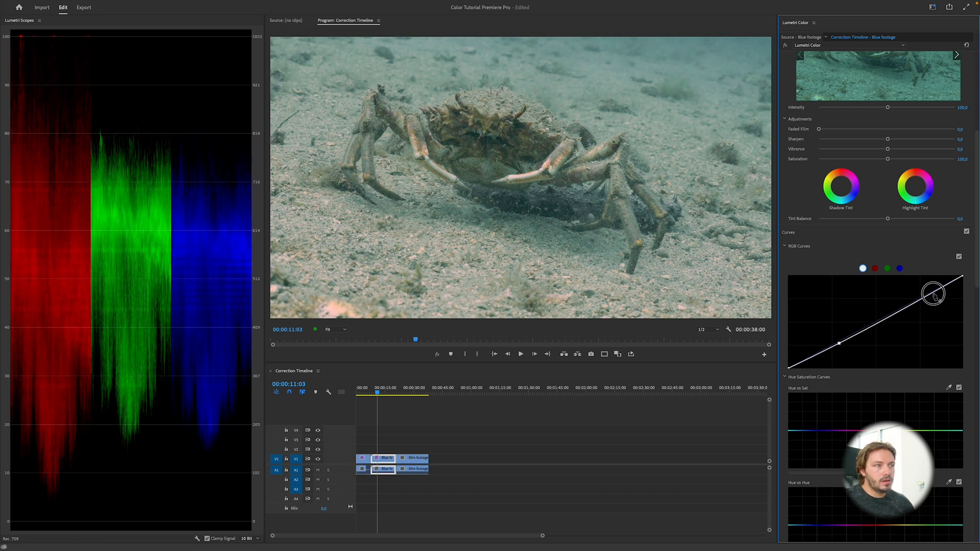
Add a highlight point to the crab clip's master curve and nudge the top endpoint.
left_click_drag(933, 293, 931, 294)
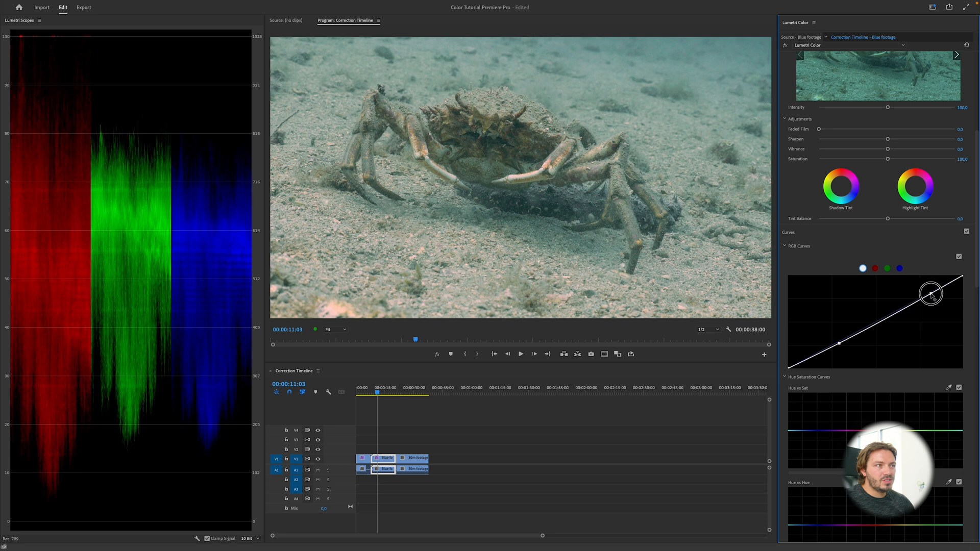
left_click_drag(931, 294, 963, 278)
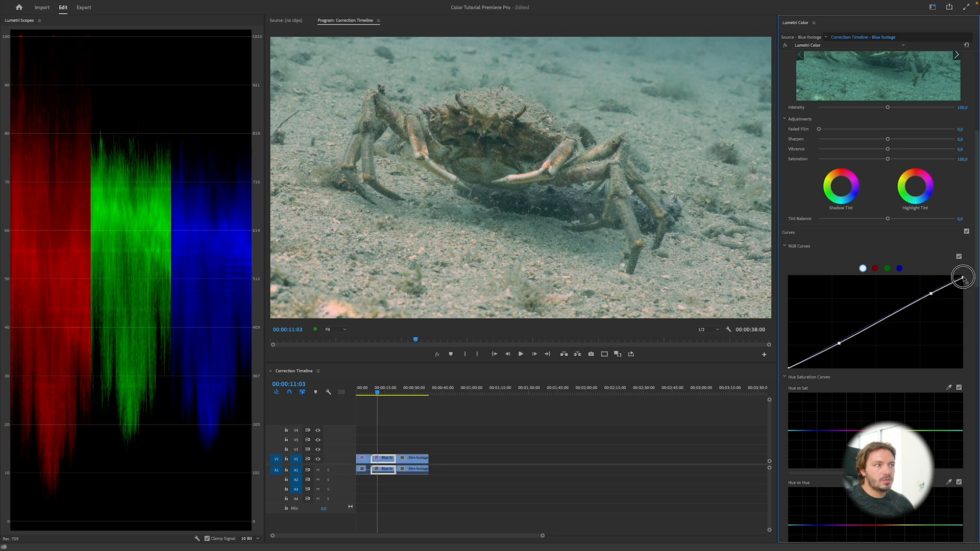
left_click_drag(963, 277, 966, 280)
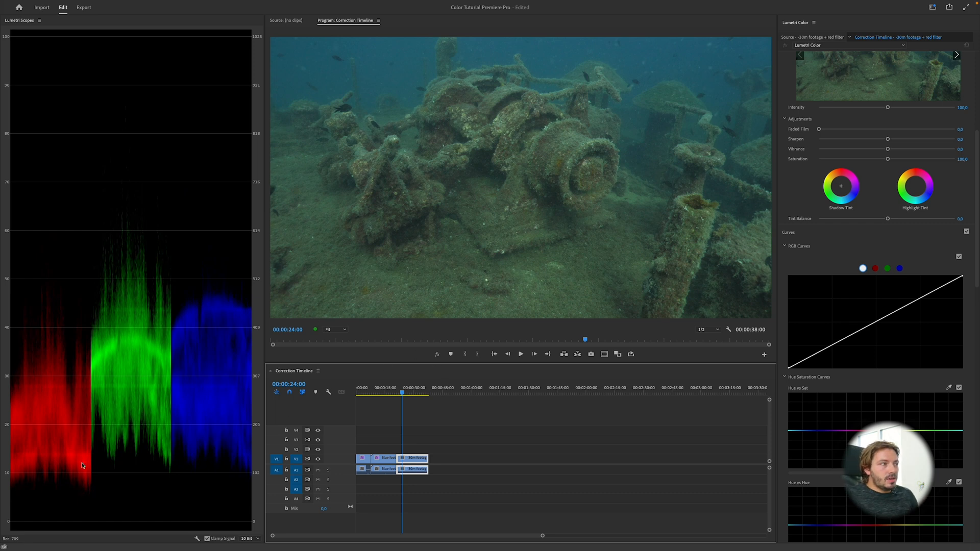
mouse_move(111, 263)
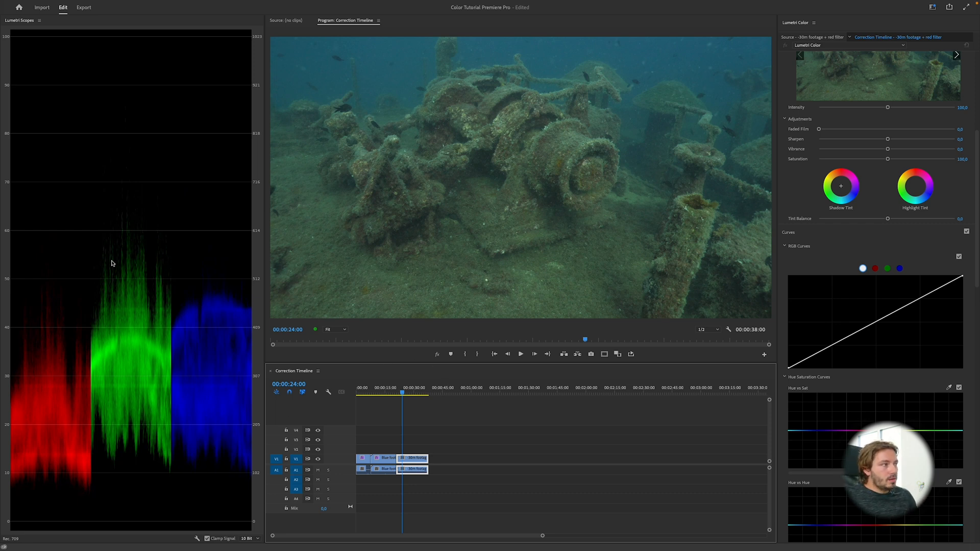
mouse_move(160, 435)
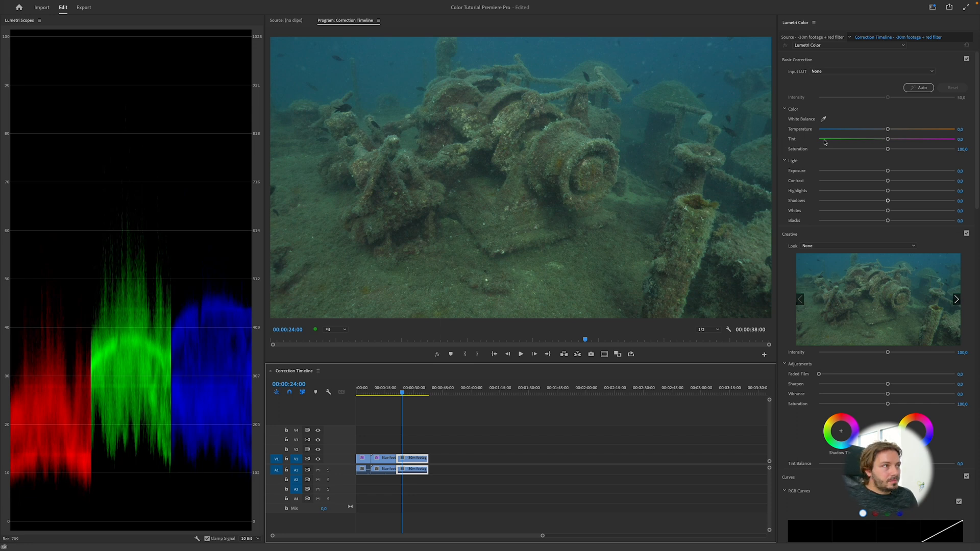
Set the wreck clip's white balance to Temperature 57.8 and Tint 58.4.
left_click_drag(887, 129, 931, 130)
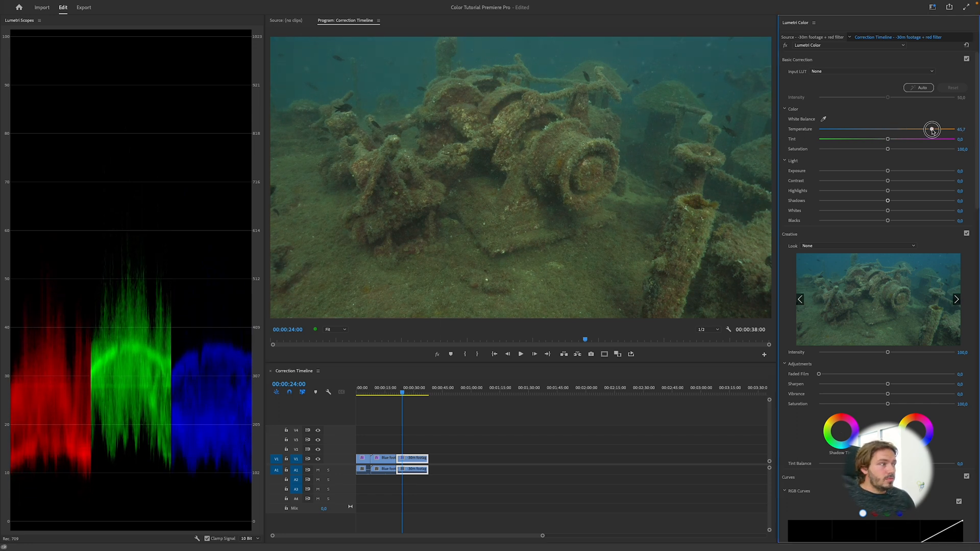
left_click_drag(932, 130, 966, 129)
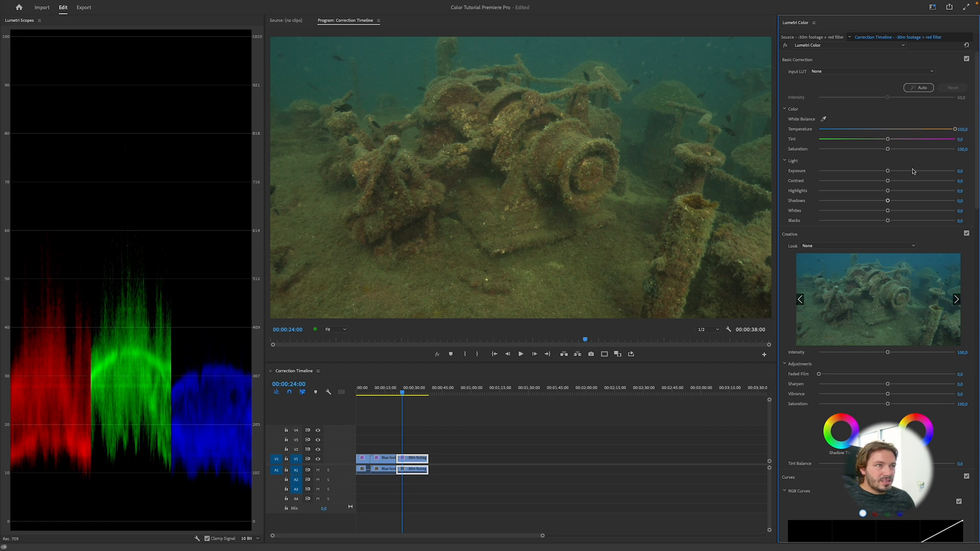
left_click(963, 129)
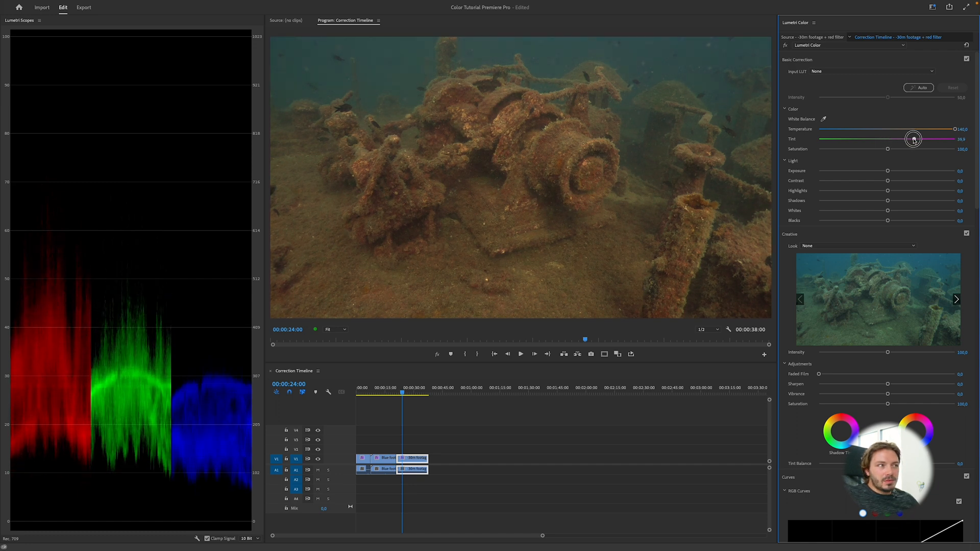
left_click_drag(913, 139, 930, 137)
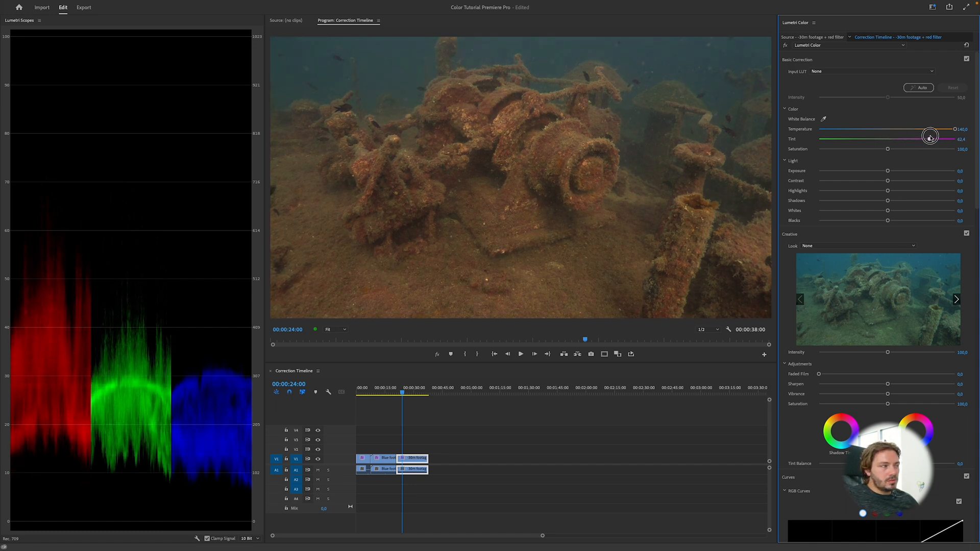
left_click_drag(930, 139, 923, 138)
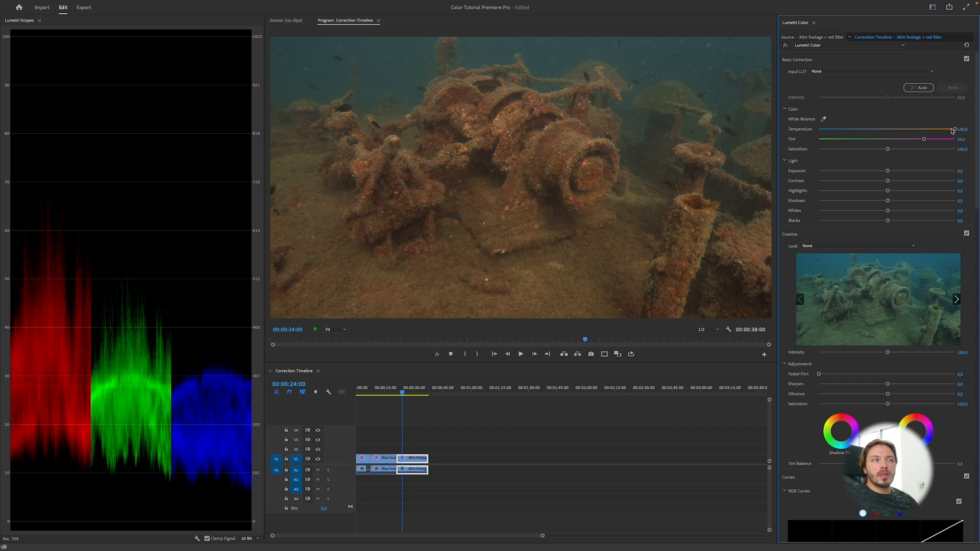
left_click_drag(955, 130, 942, 130)
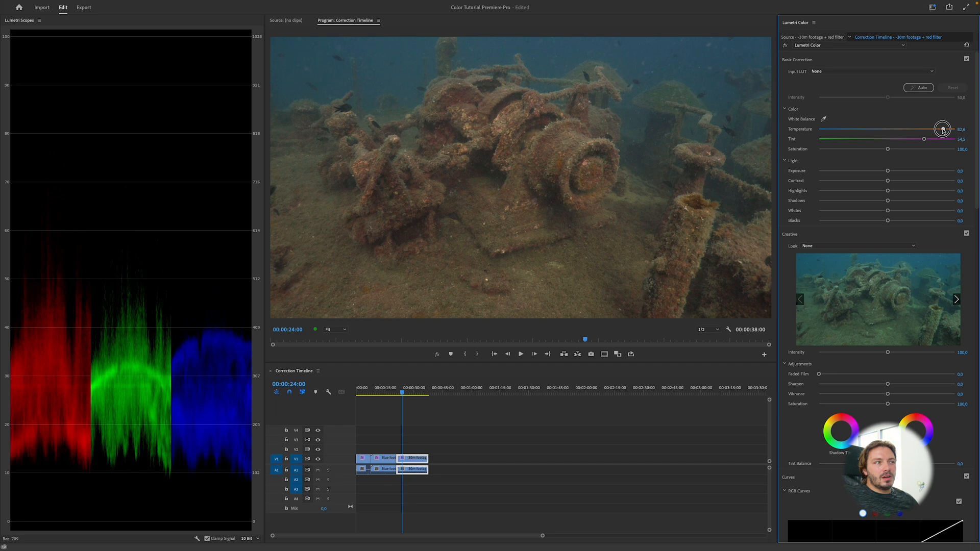
left_click_drag(943, 129, 925, 133)
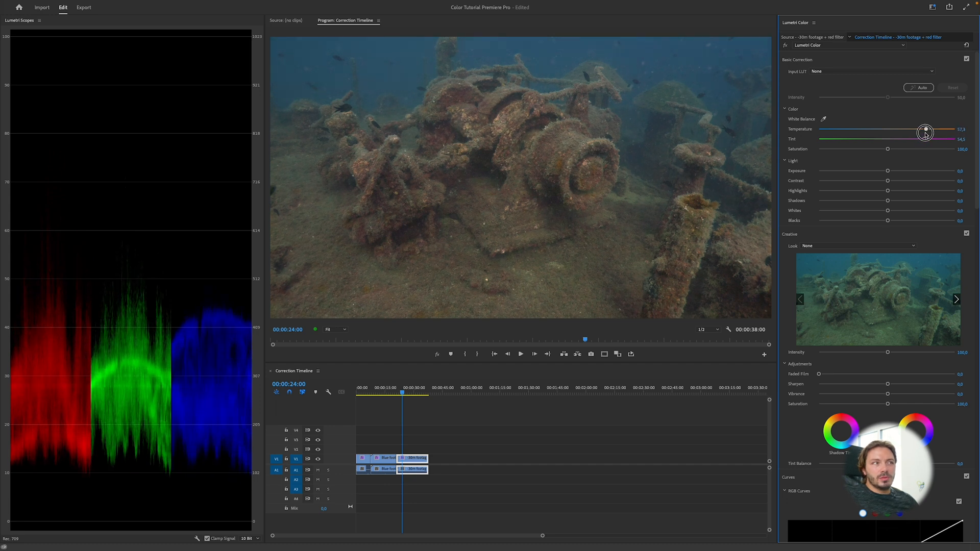
Set the wreck clip's Exposure to 1.3, Shadows to −21.3 and Highlights to 21.6.
left_click_drag(926, 132, 926, 138)
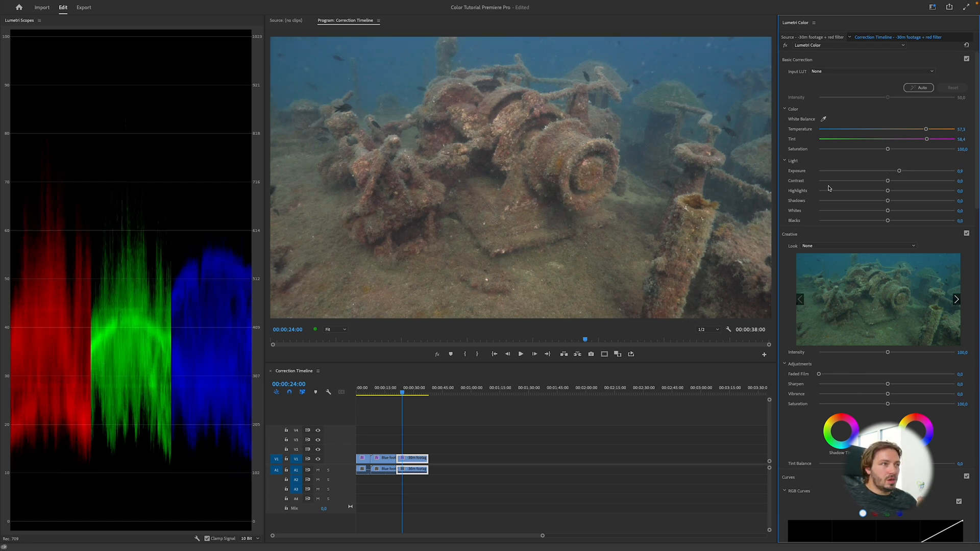
left_click_drag(899, 170, 909, 173)
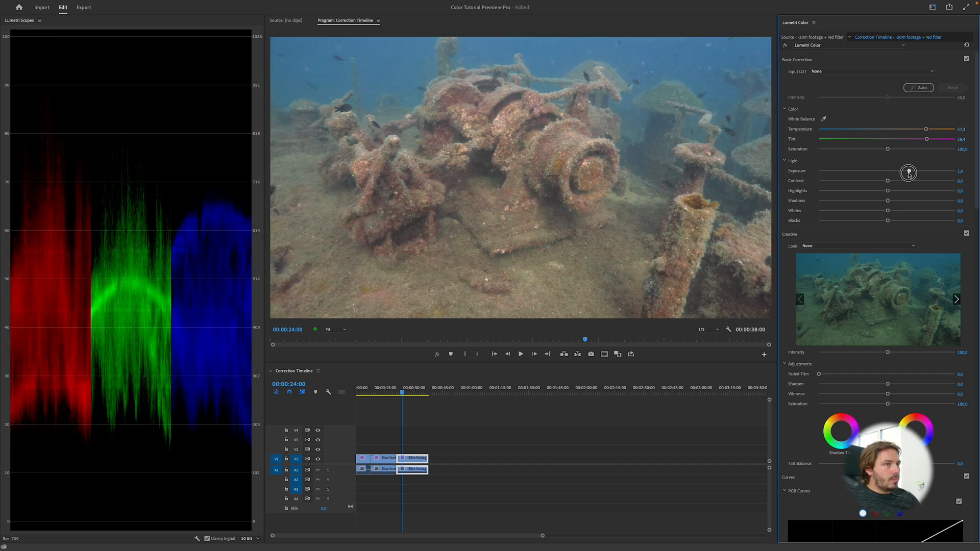
left_click_drag(908, 173, 906, 171)
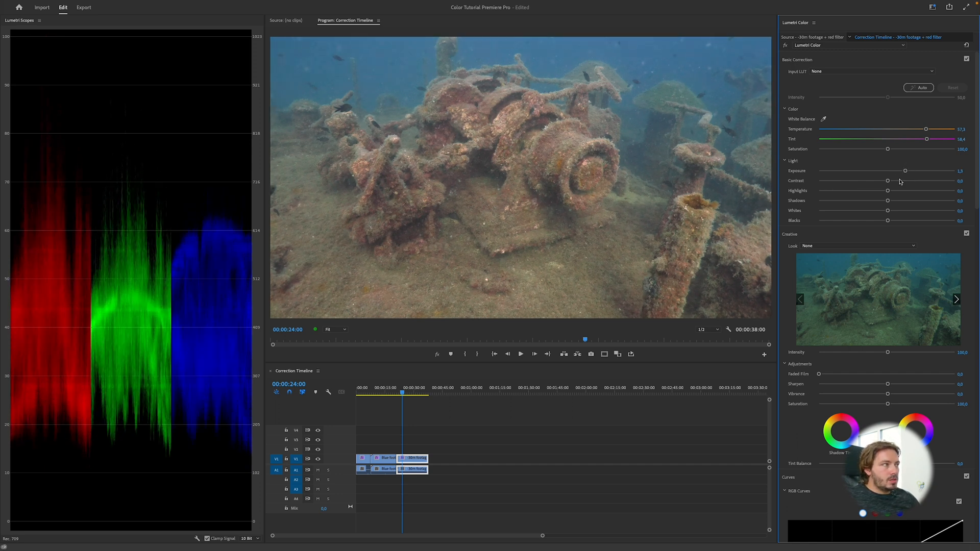
left_click_drag(887, 201, 875, 200)
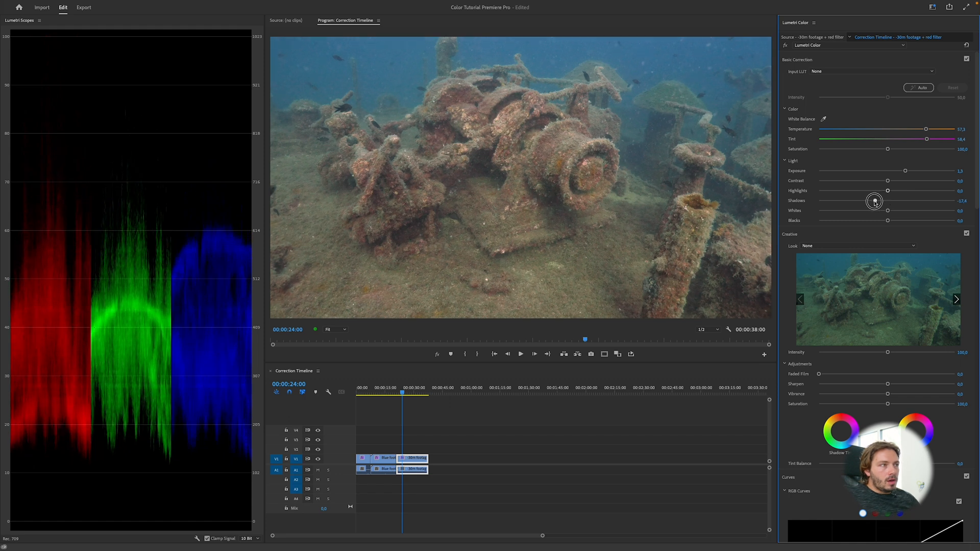
left_click_drag(887, 200, 872, 200)
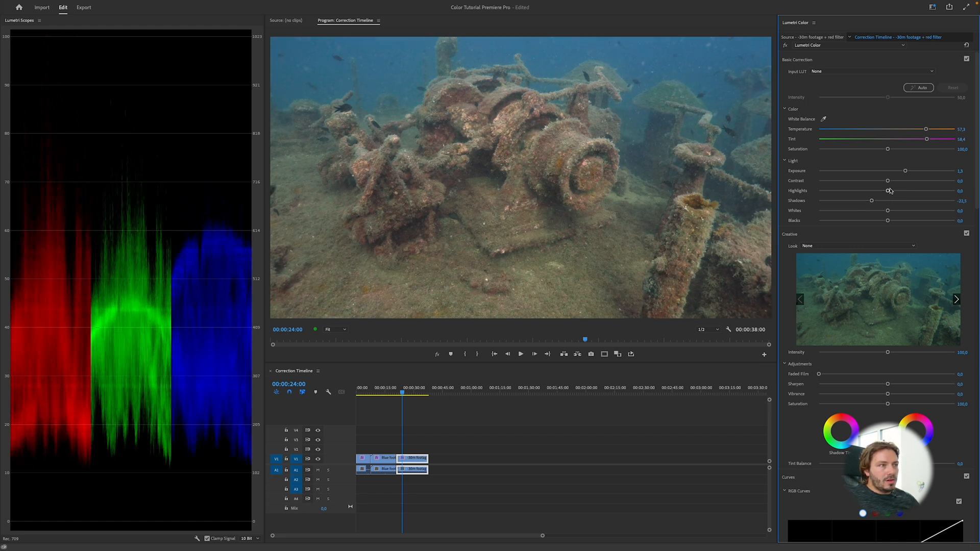
left_click_drag(887, 190, 902, 190)
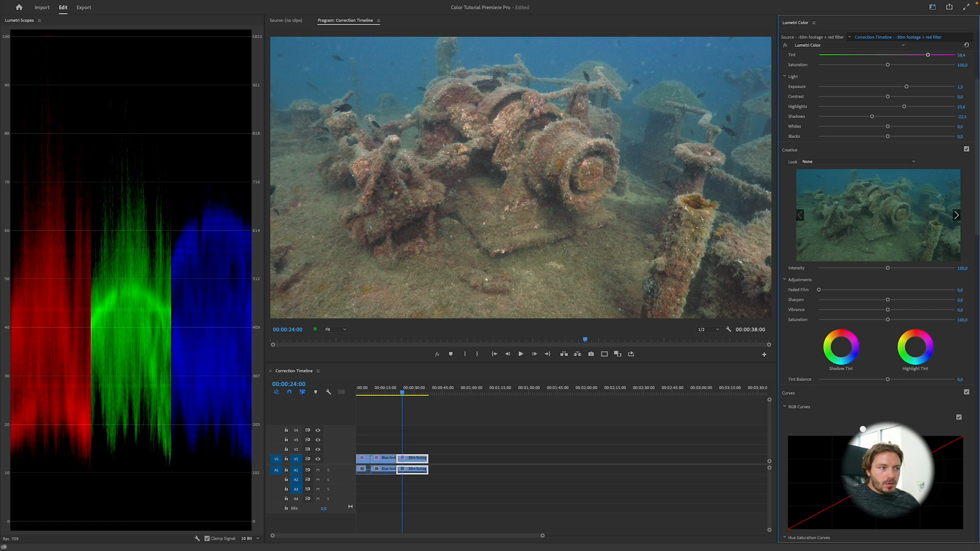
mouse_move(688, 171)
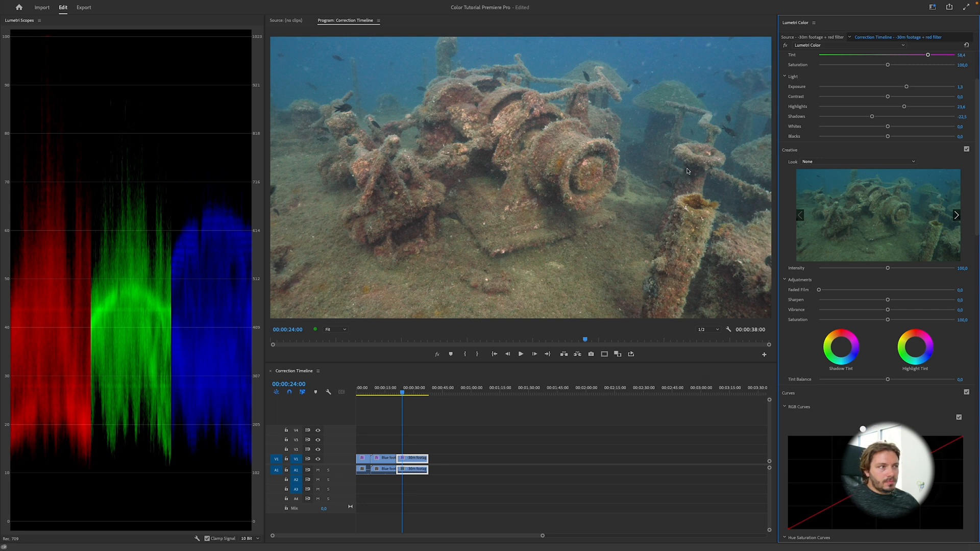
mouse_move(696, 200)
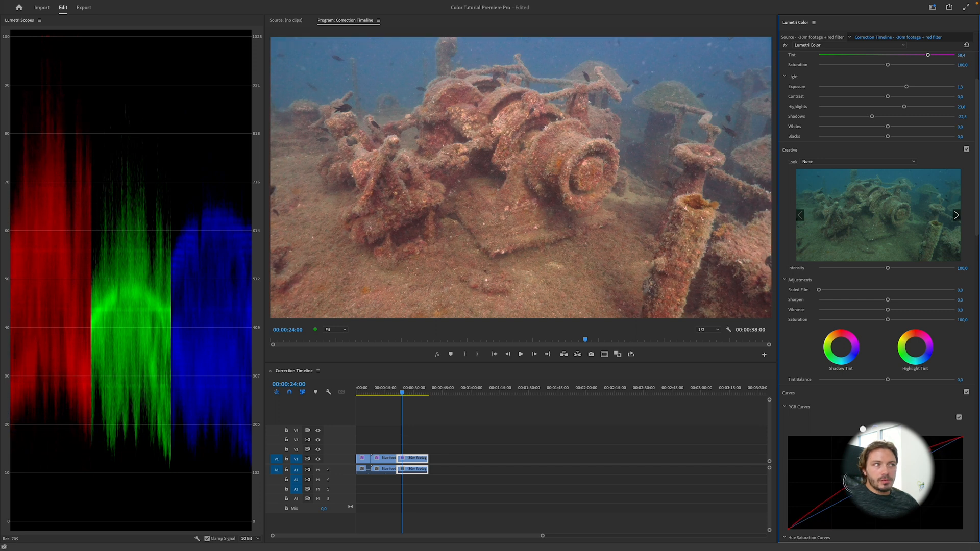
Ease the wreck clip's temperature back to about 46 and tint to about 39.
left_click(798, 59)
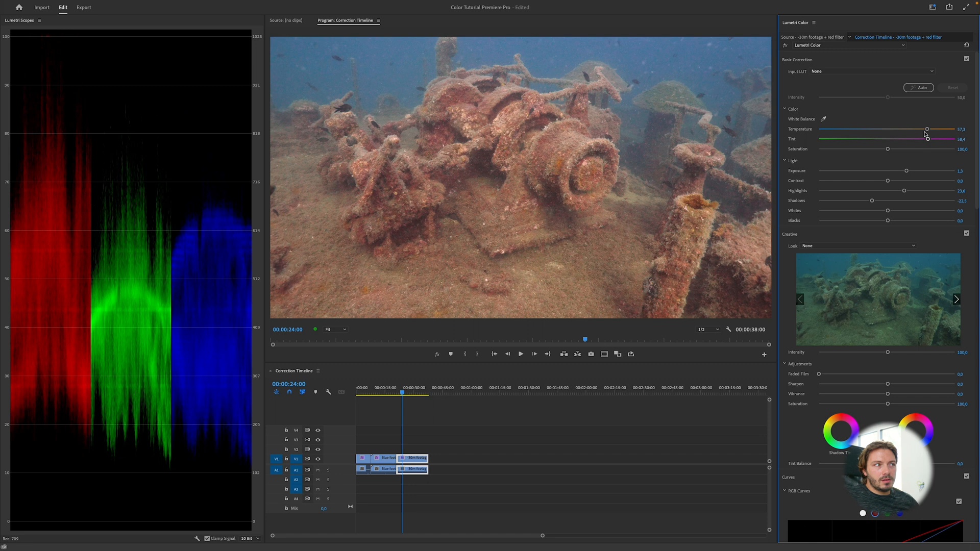
left_click_drag(927, 129, 920, 129)
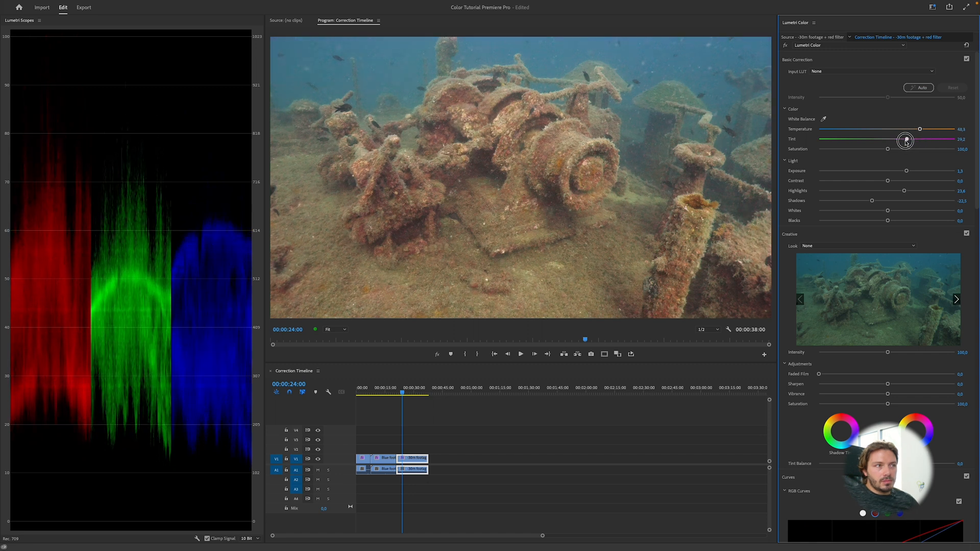
left_click_drag(904, 139, 914, 139)
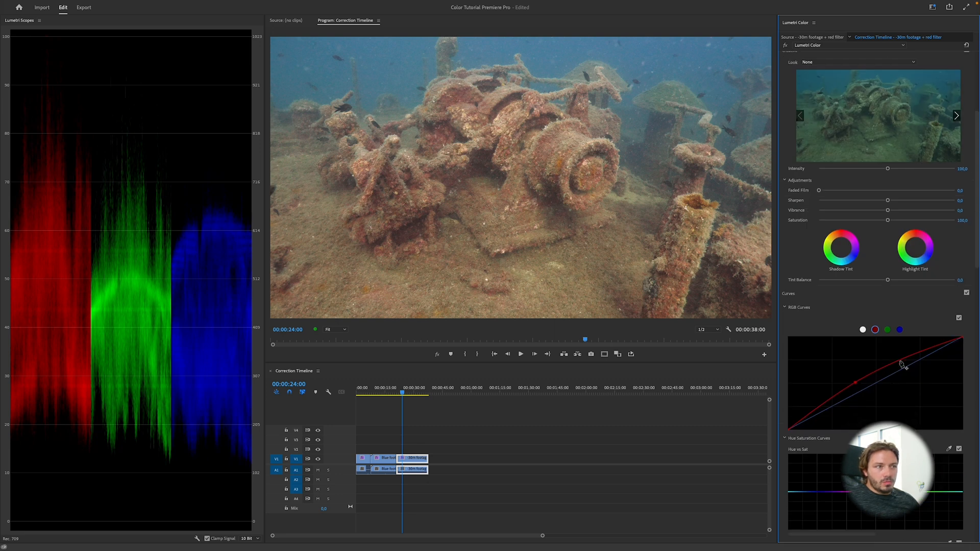
Lift the red RGB curve through its upper and lower points to warm the wreck.
left_click_drag(899, 366, 905, 367)
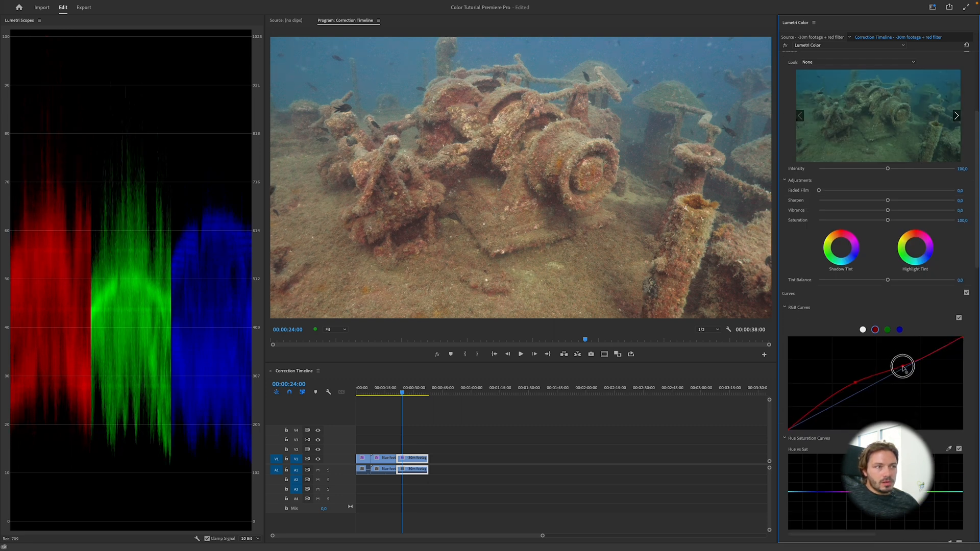
left_click_drag(903, 368, 817, 409)
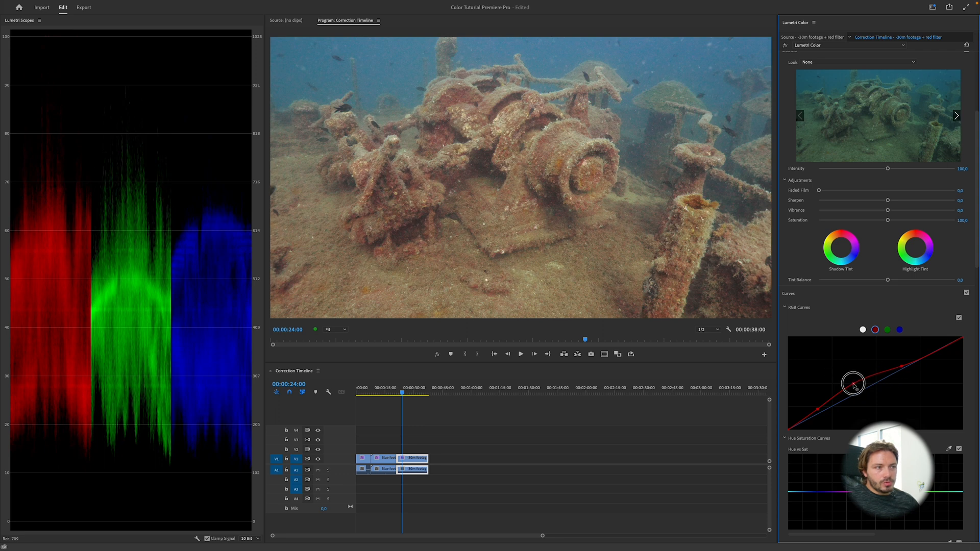
left_click_drag(853, 383, 900, 365)
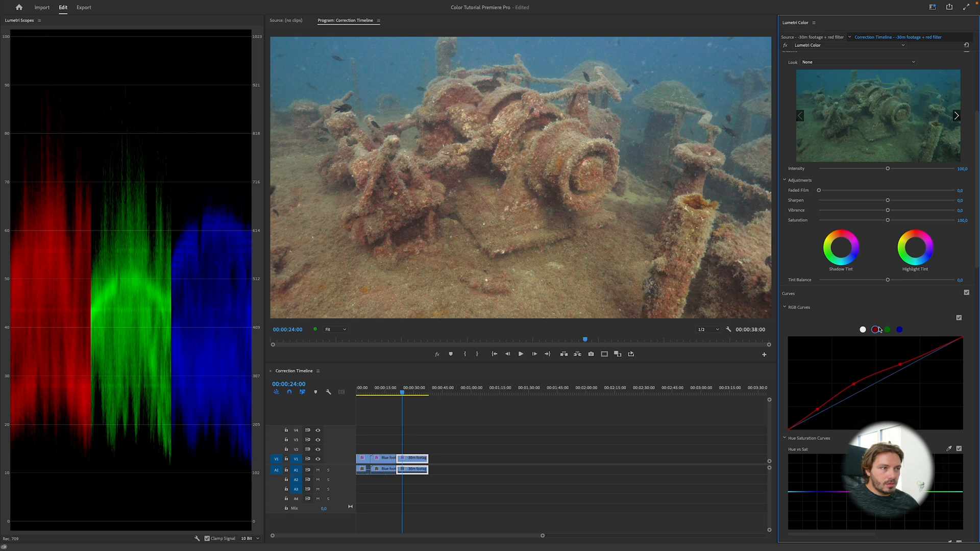
Nudge the blue and green curves slightly at their midtones, keeping them nearly straight.
left_click(900, 330)
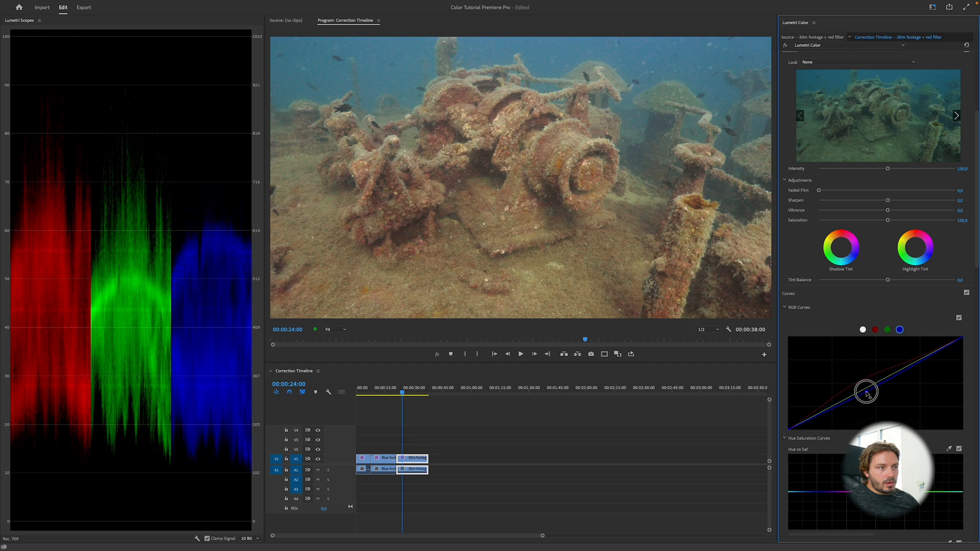
left_click_drag(866, 392, 815, 422)
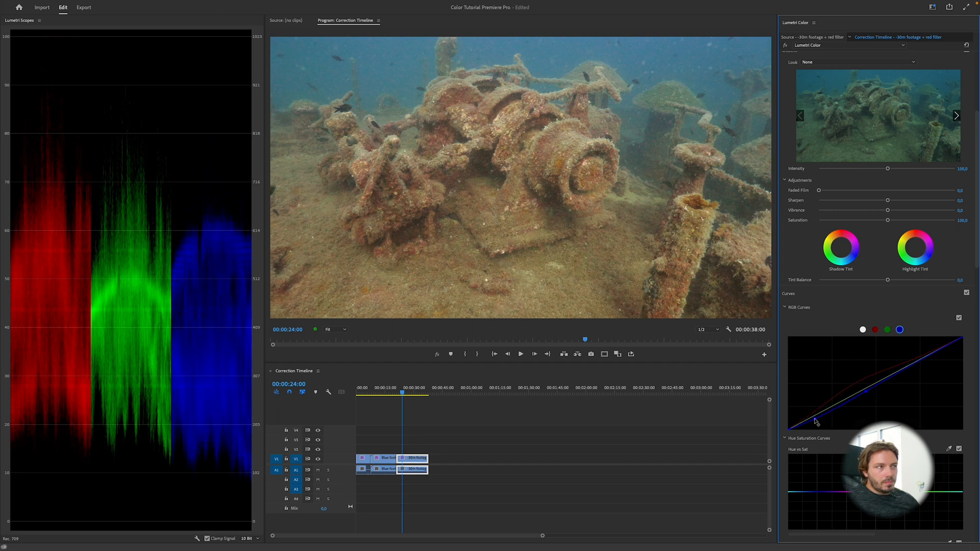
left_click(887, 329)
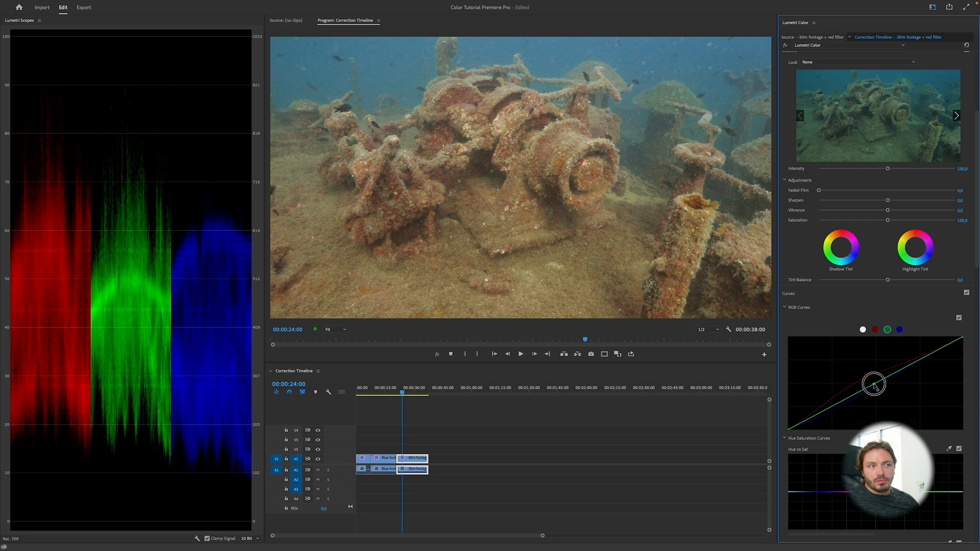
left_click_drag(875, 384, 877, 388)
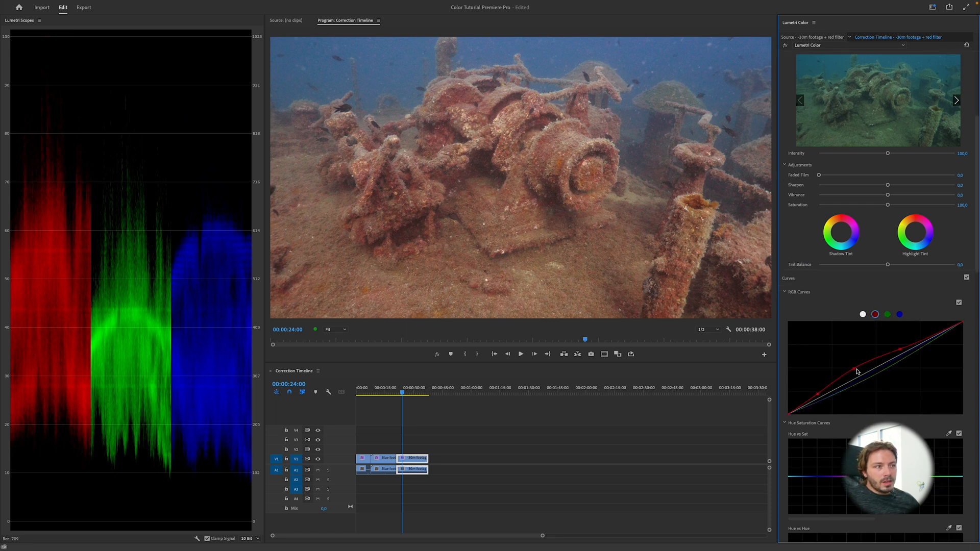
left_click_drag(858, 370, 904, 353)
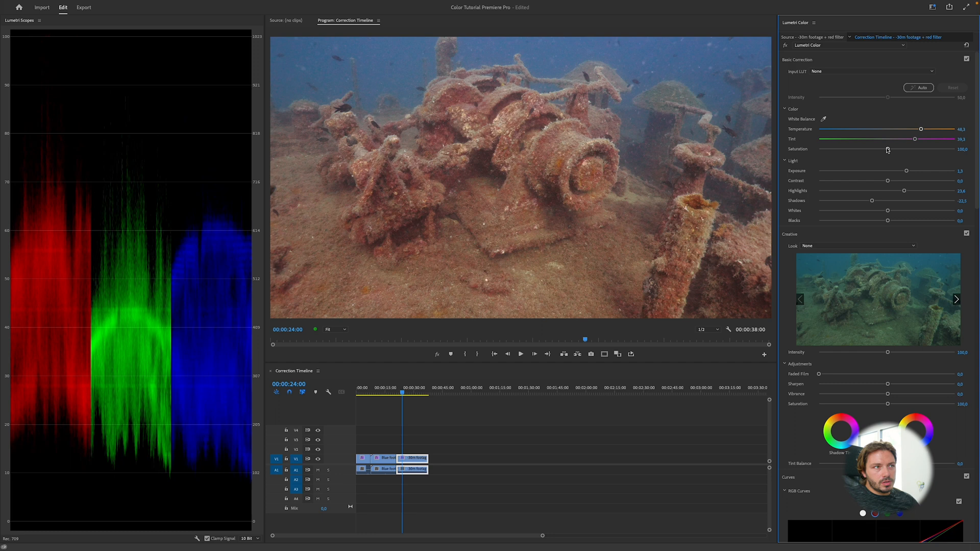
Lower saturation and tint to about 32, raise contrast to about 20 and highlights to 28, ease whites down.
left_click_drag(916, 139, 913, 139)
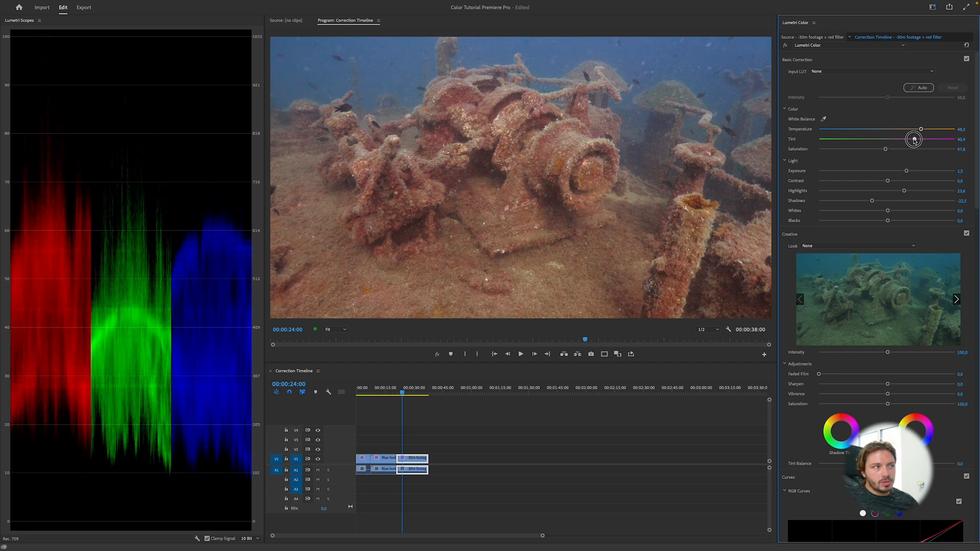
left_click_drag(913, 139, 908, 138)
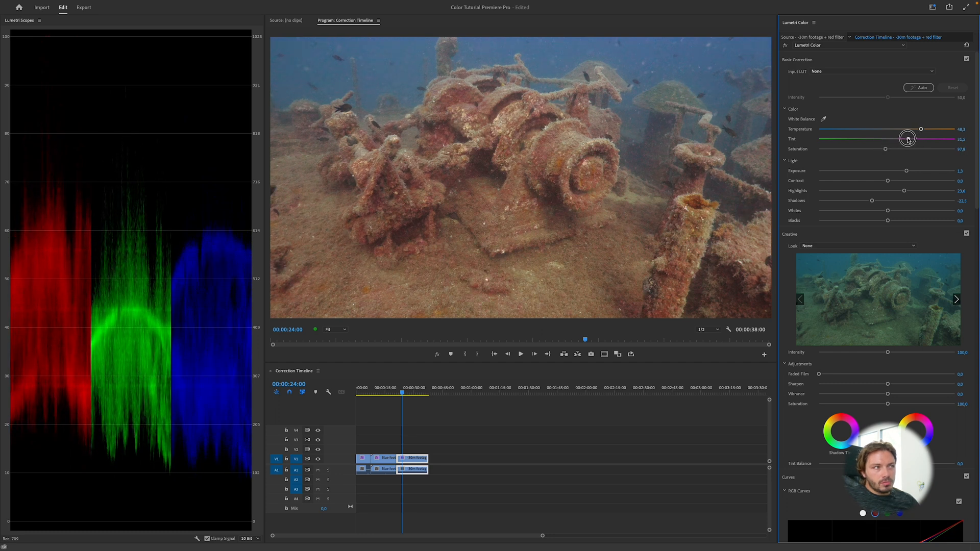
left_click_drag(907, 183, 902, 184)
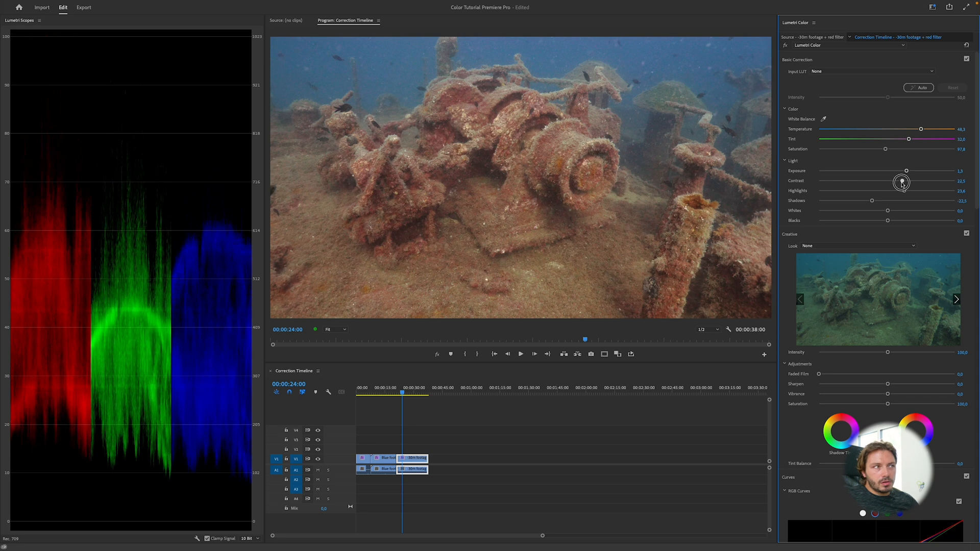
left_click_drag(902, 183, 906, 175)
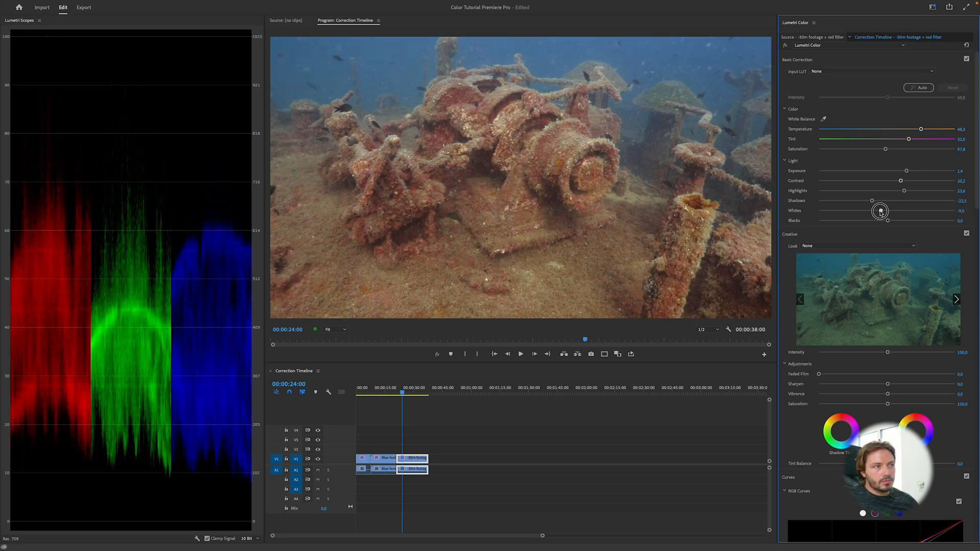
left_click_drag(903, 190, 906, 191)
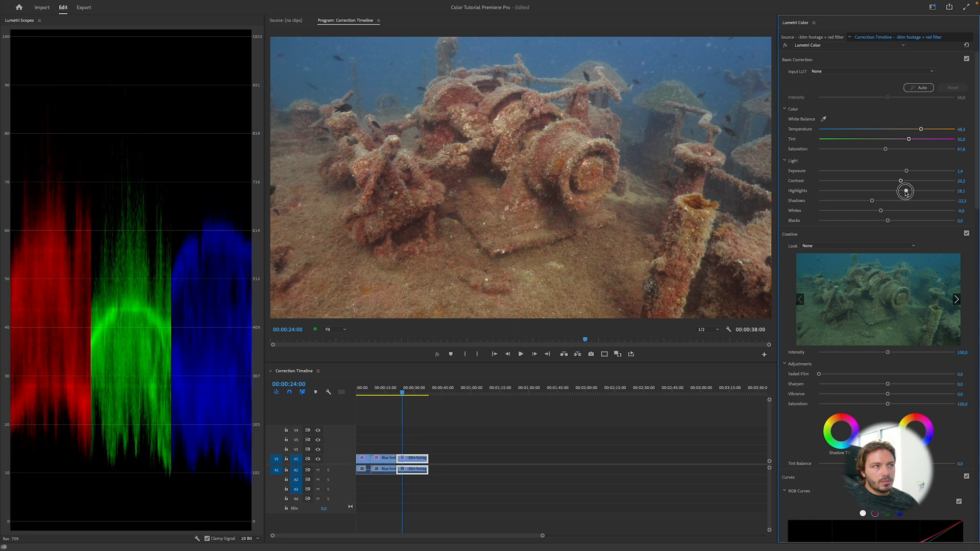
left_click_drag(906, 181, 917, 181)
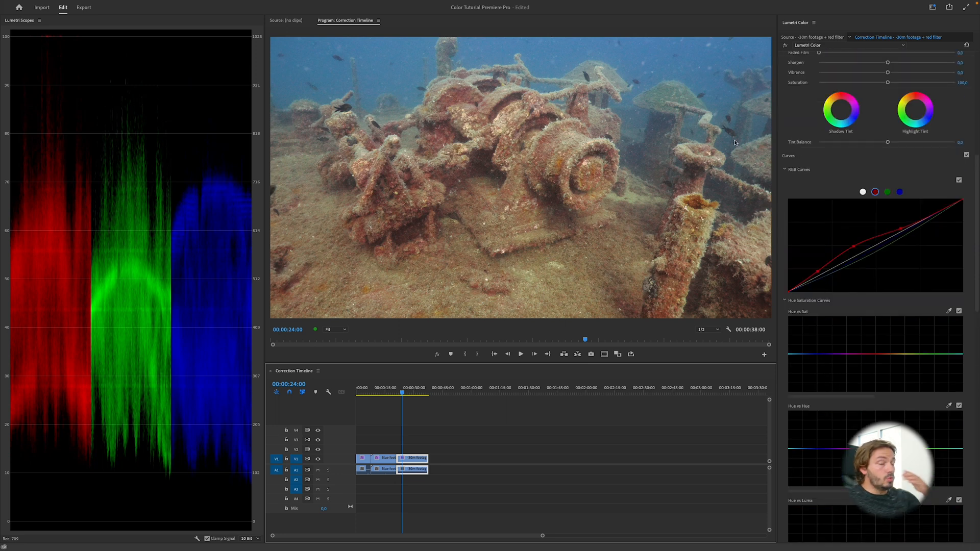
mouse_move(782, 211)
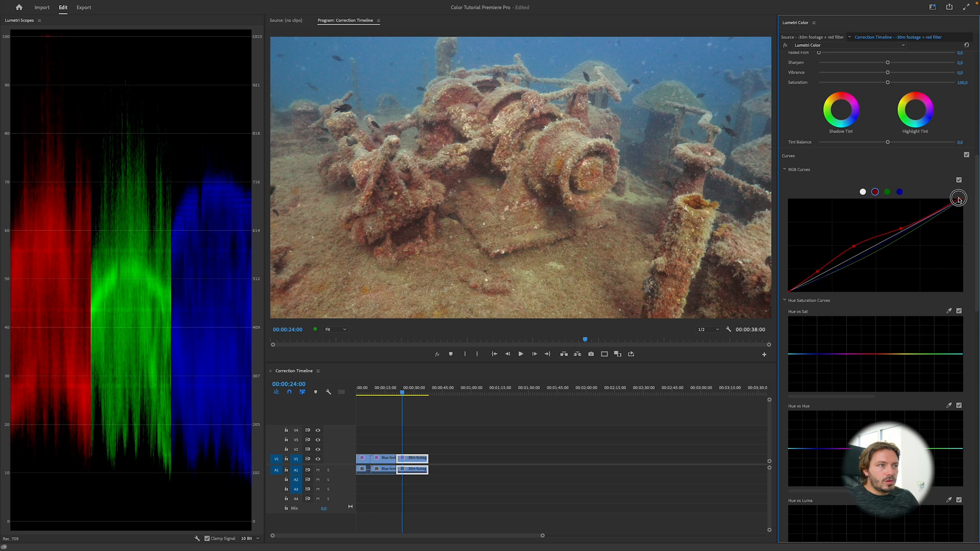
Raise the red curve's top, upper, middle and lower control points for a warmer wreck.
left_click_drag(958, 199, 902, 231)
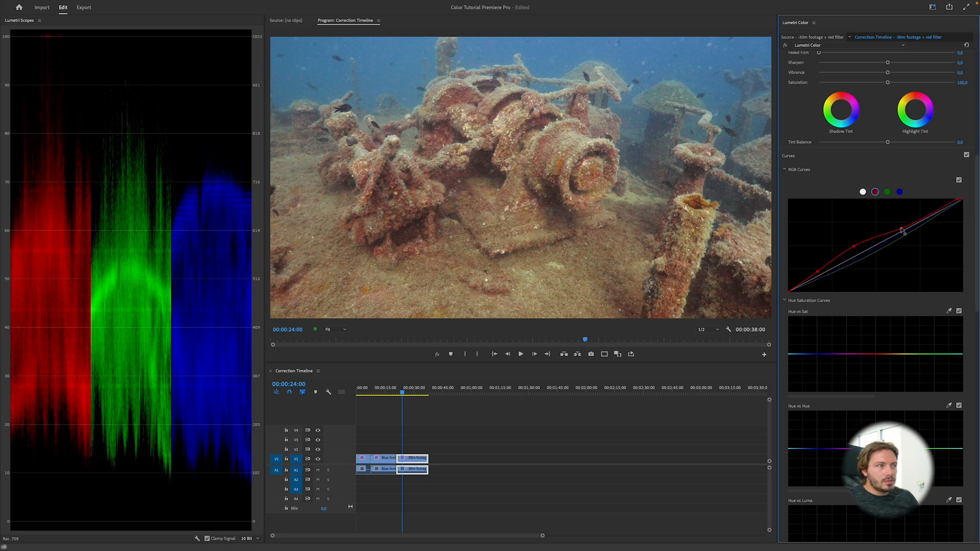
left_click_drag(902, 230, 895, 220)
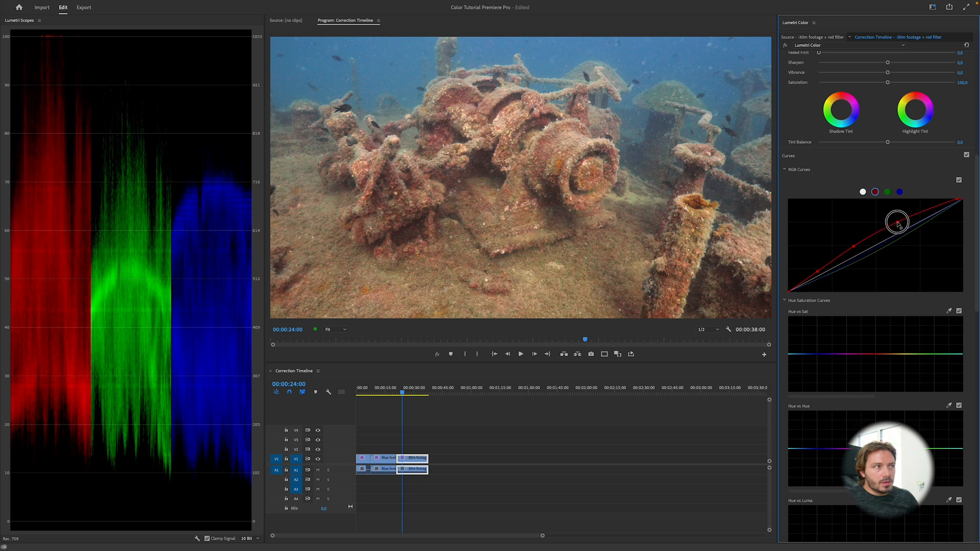
left_click_drag(897, 224, 857, 251)
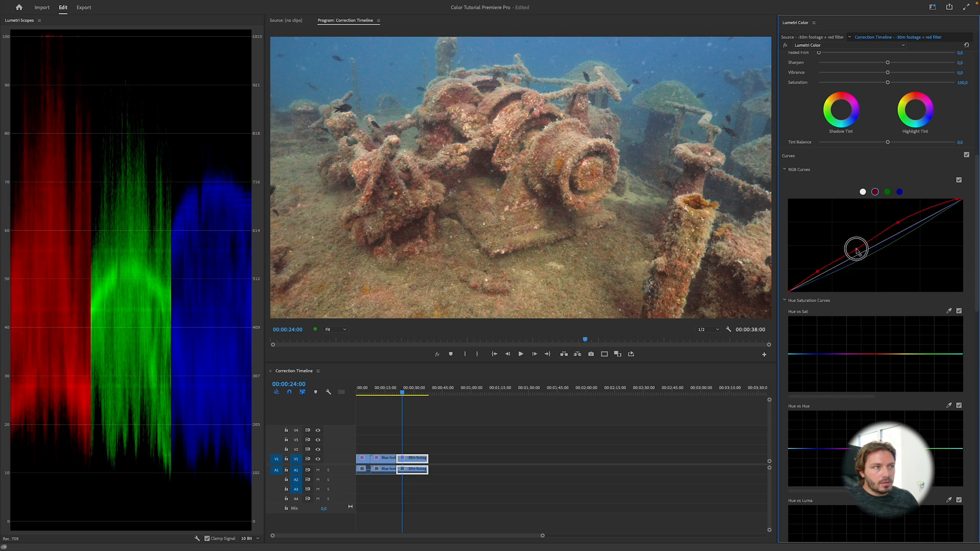
left_click_drag(857, 248, 849, 244)
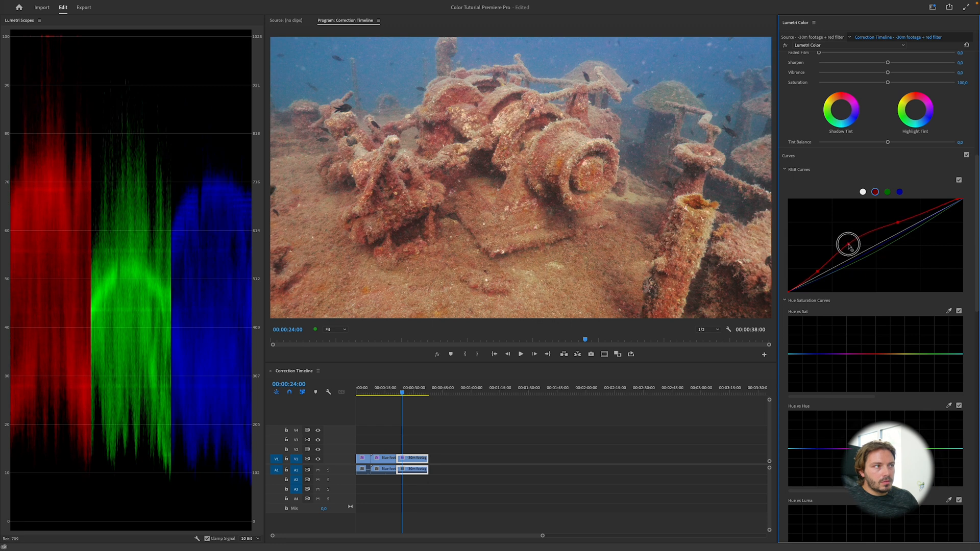
left_click_drag(848, 244, 848, 254)
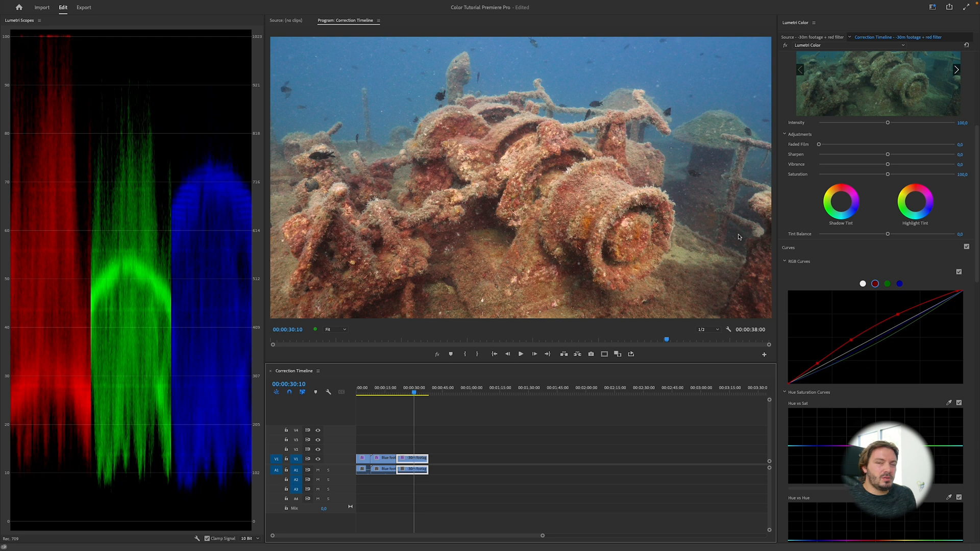
Scroll down to Hue Saturation Curves and add a control point on the Hue vs Luma curve.
scroll("down", 3)
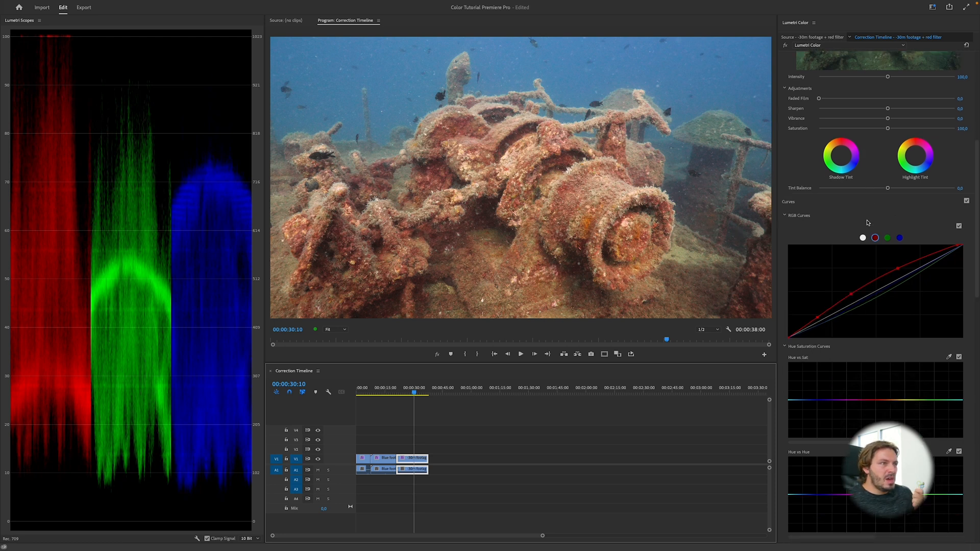
scroll("down", 3)
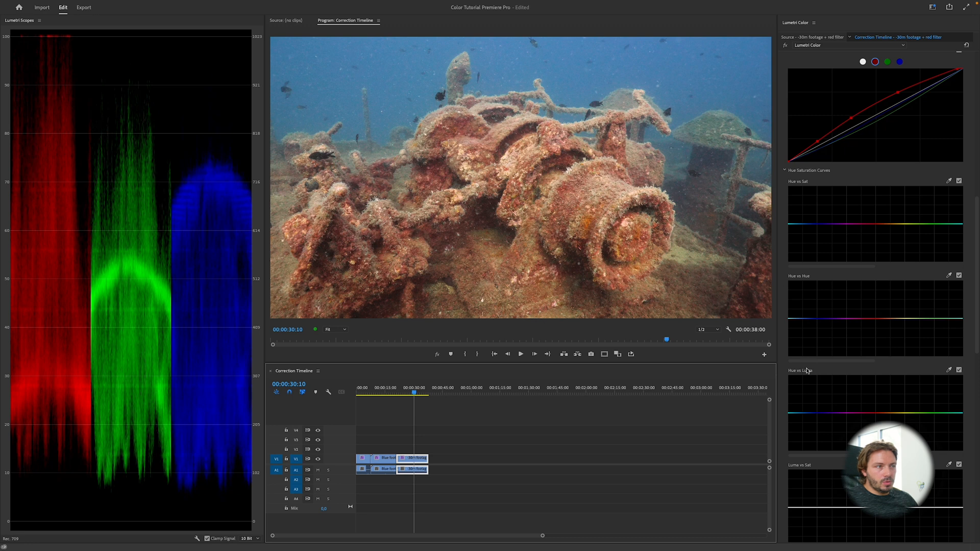
scroll("down", 3)
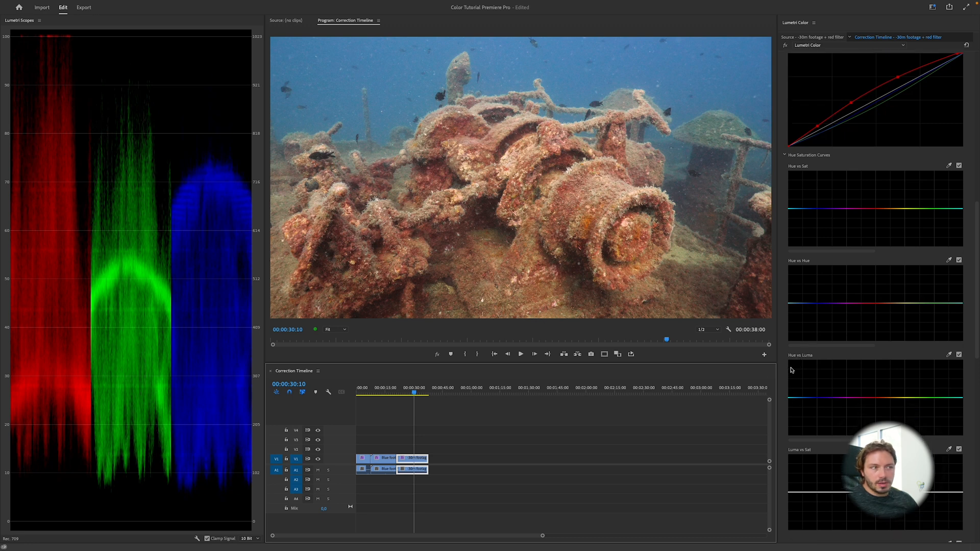
mouse_move(803, 362)
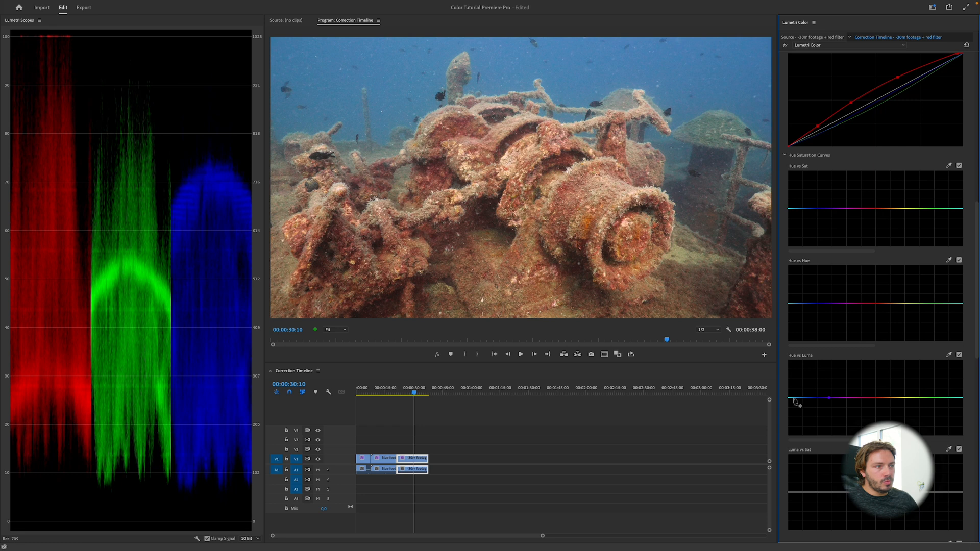
left_click(810, 399)
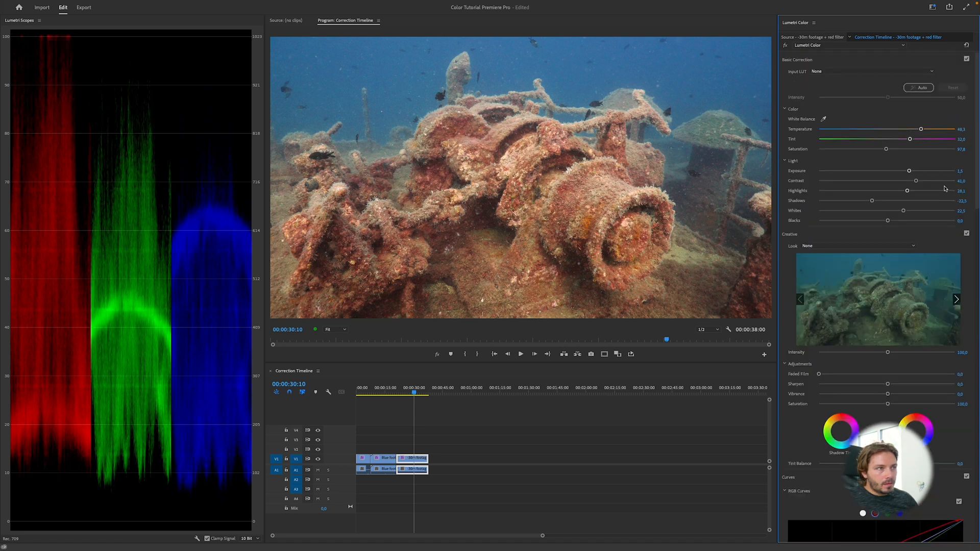
Tweak two Lumetri sliders and pull the red curve's top endpoint down to tame red highlights.
left_click_drag(907, 190, 906, 191)
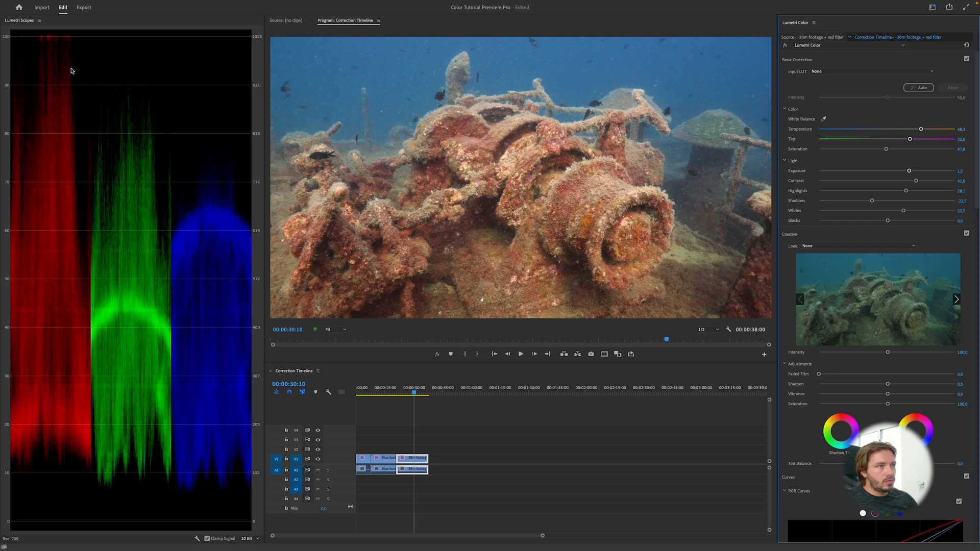
left_click_drag(916, 181, 910, 181)
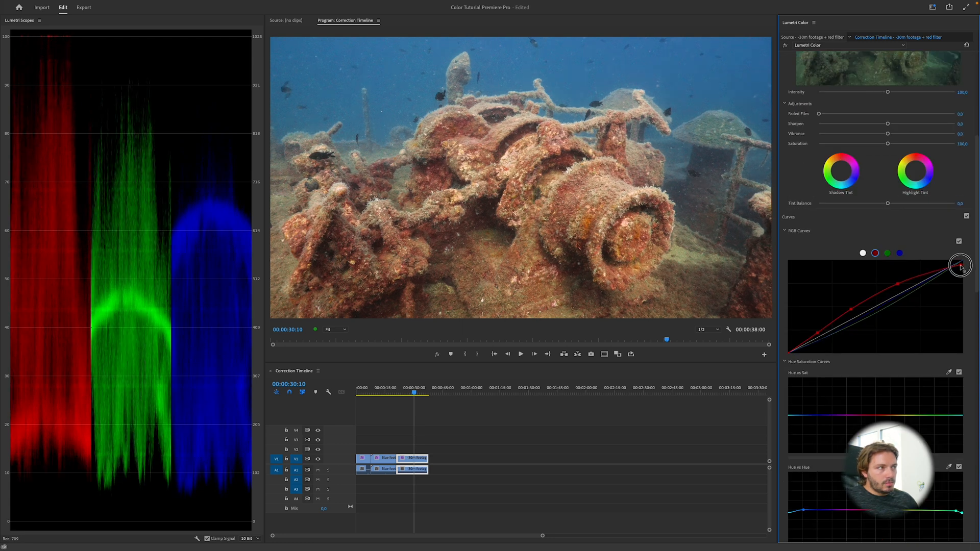
left_click_drag(961, 265, 961, 265)
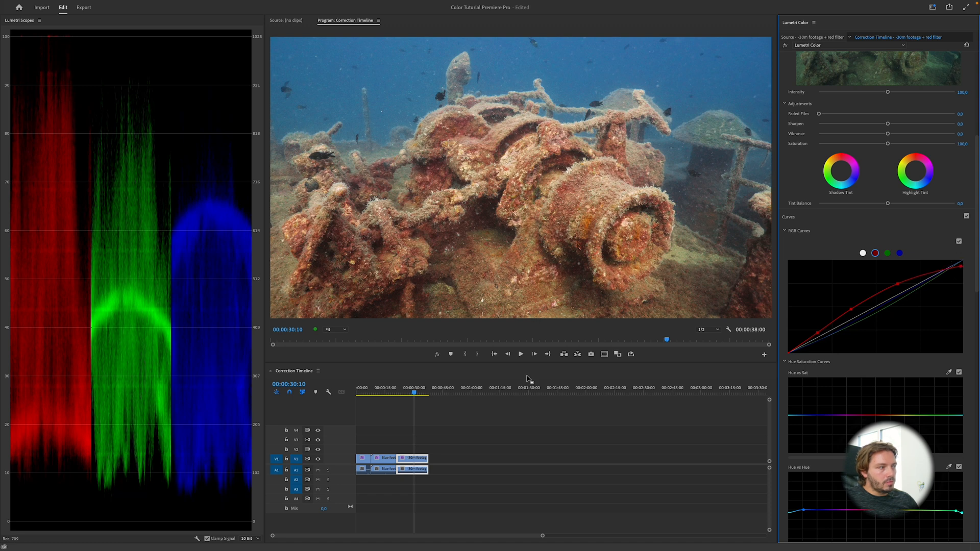
mouse_move(426, 358)
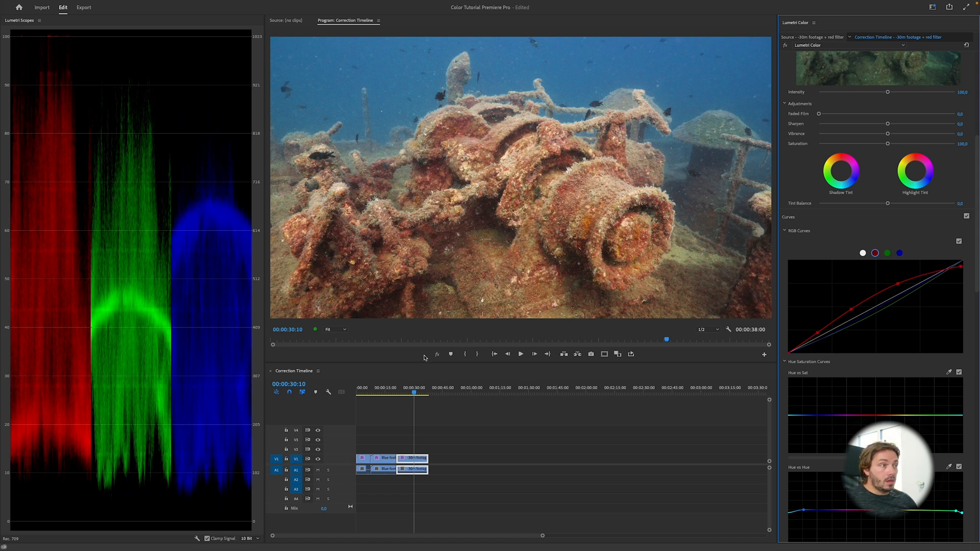